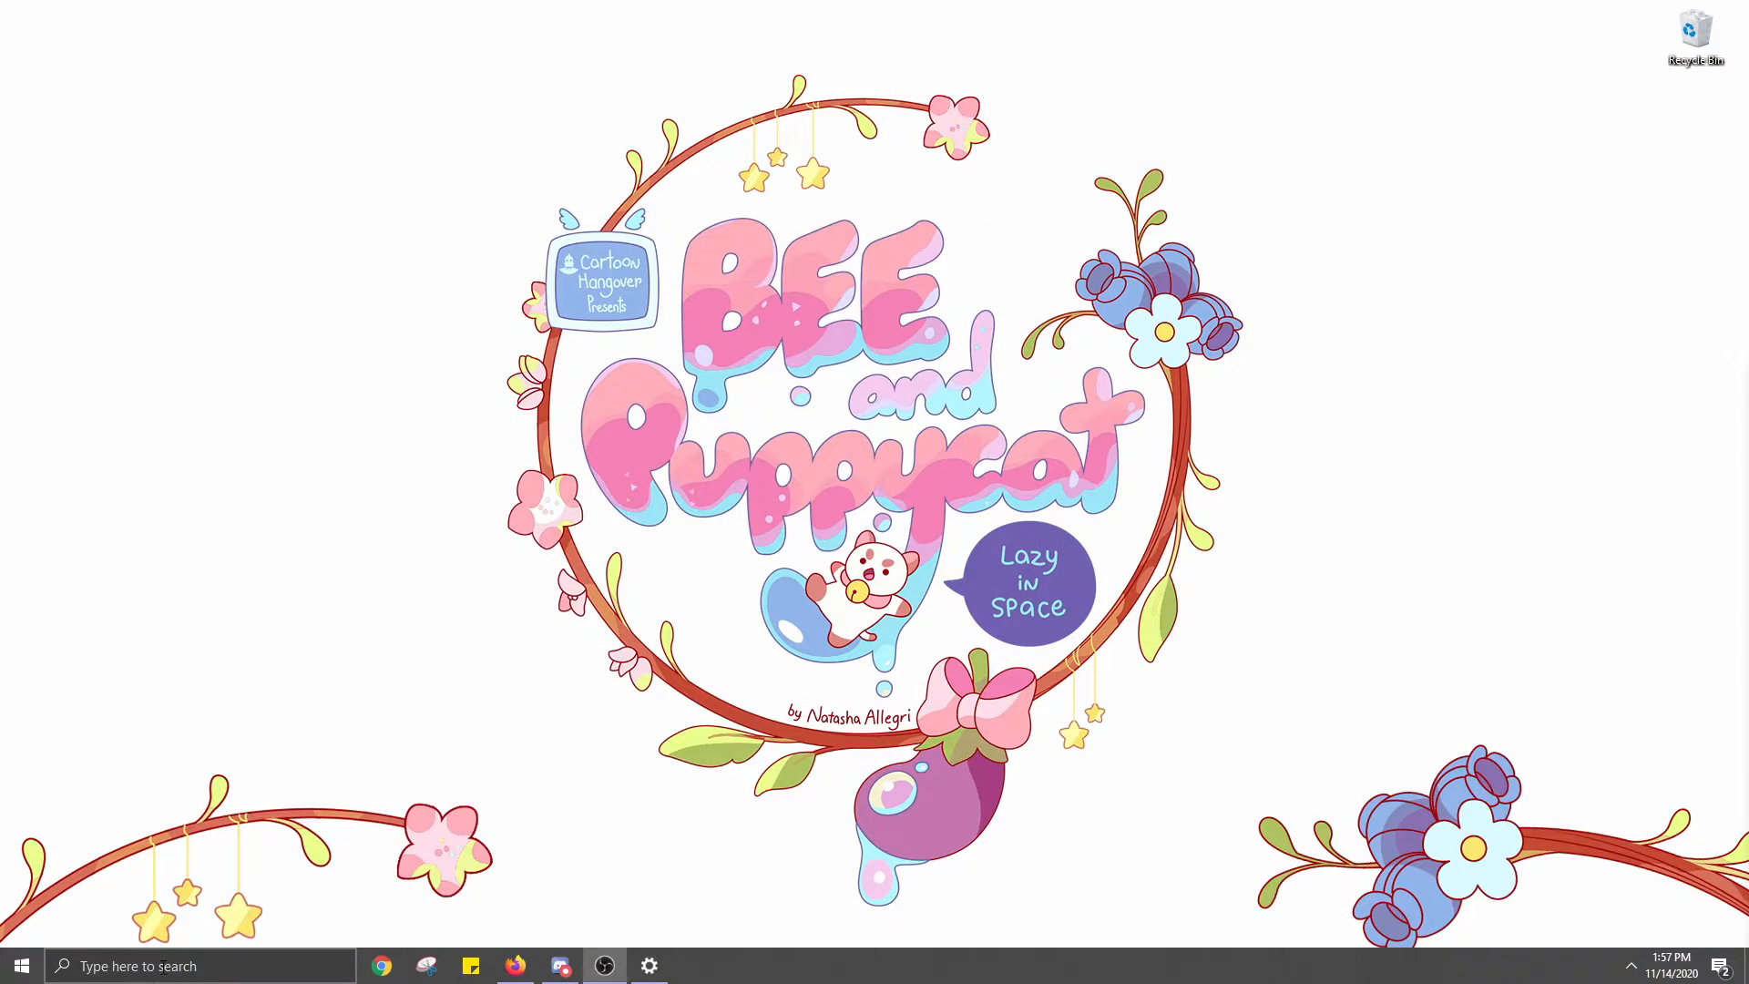
# Find Tablet Driver V8.0 in Apps & features via a 'ta' search and confirm its uninstall
pyautogui.click(200, 966)
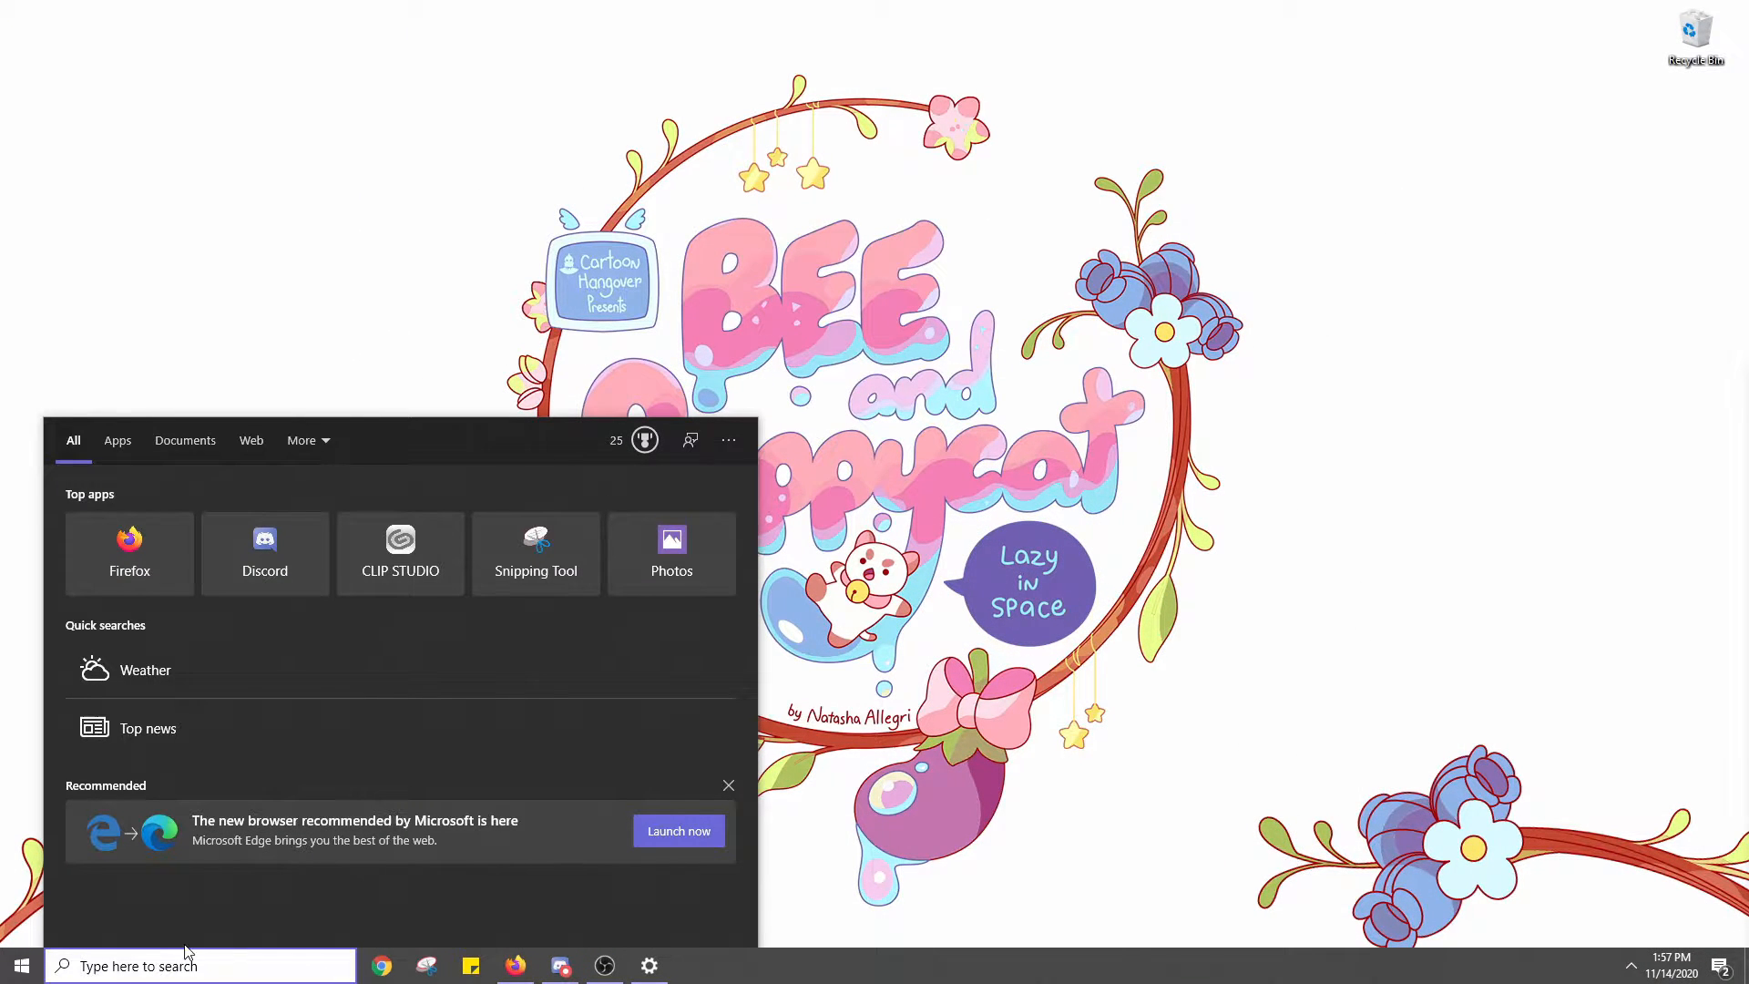
pyautogui.click(648, 965)
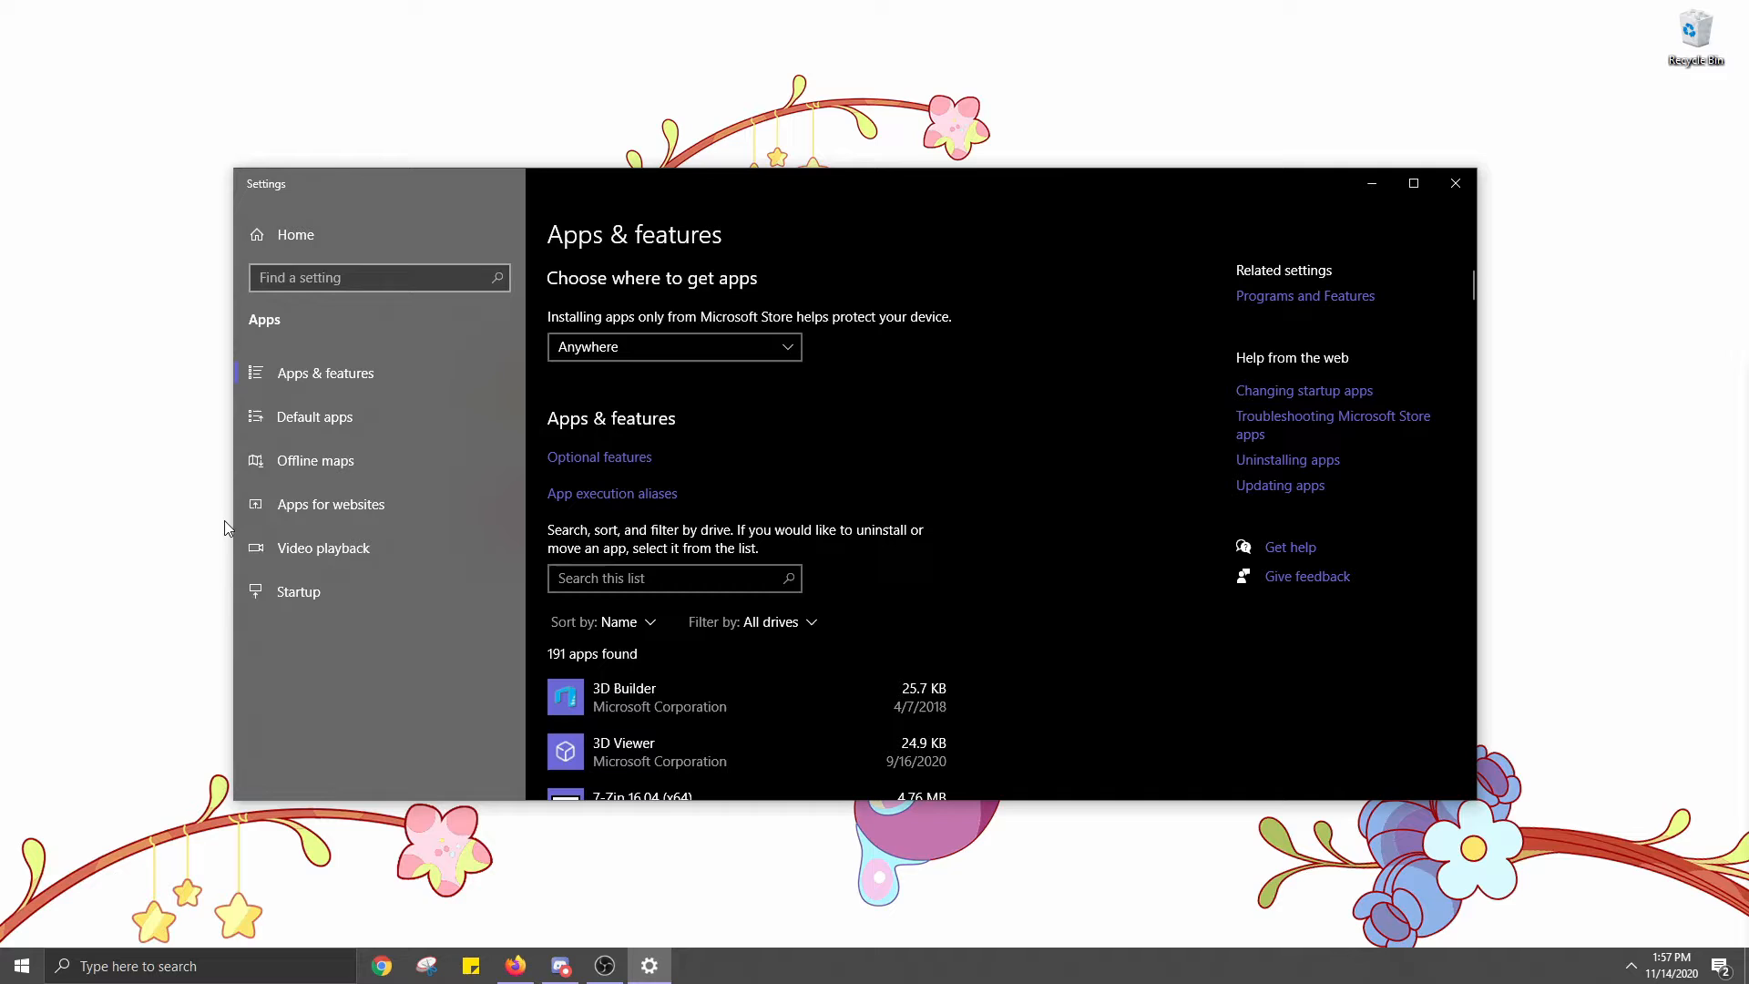
pyautogui.moveTo(831, 515)
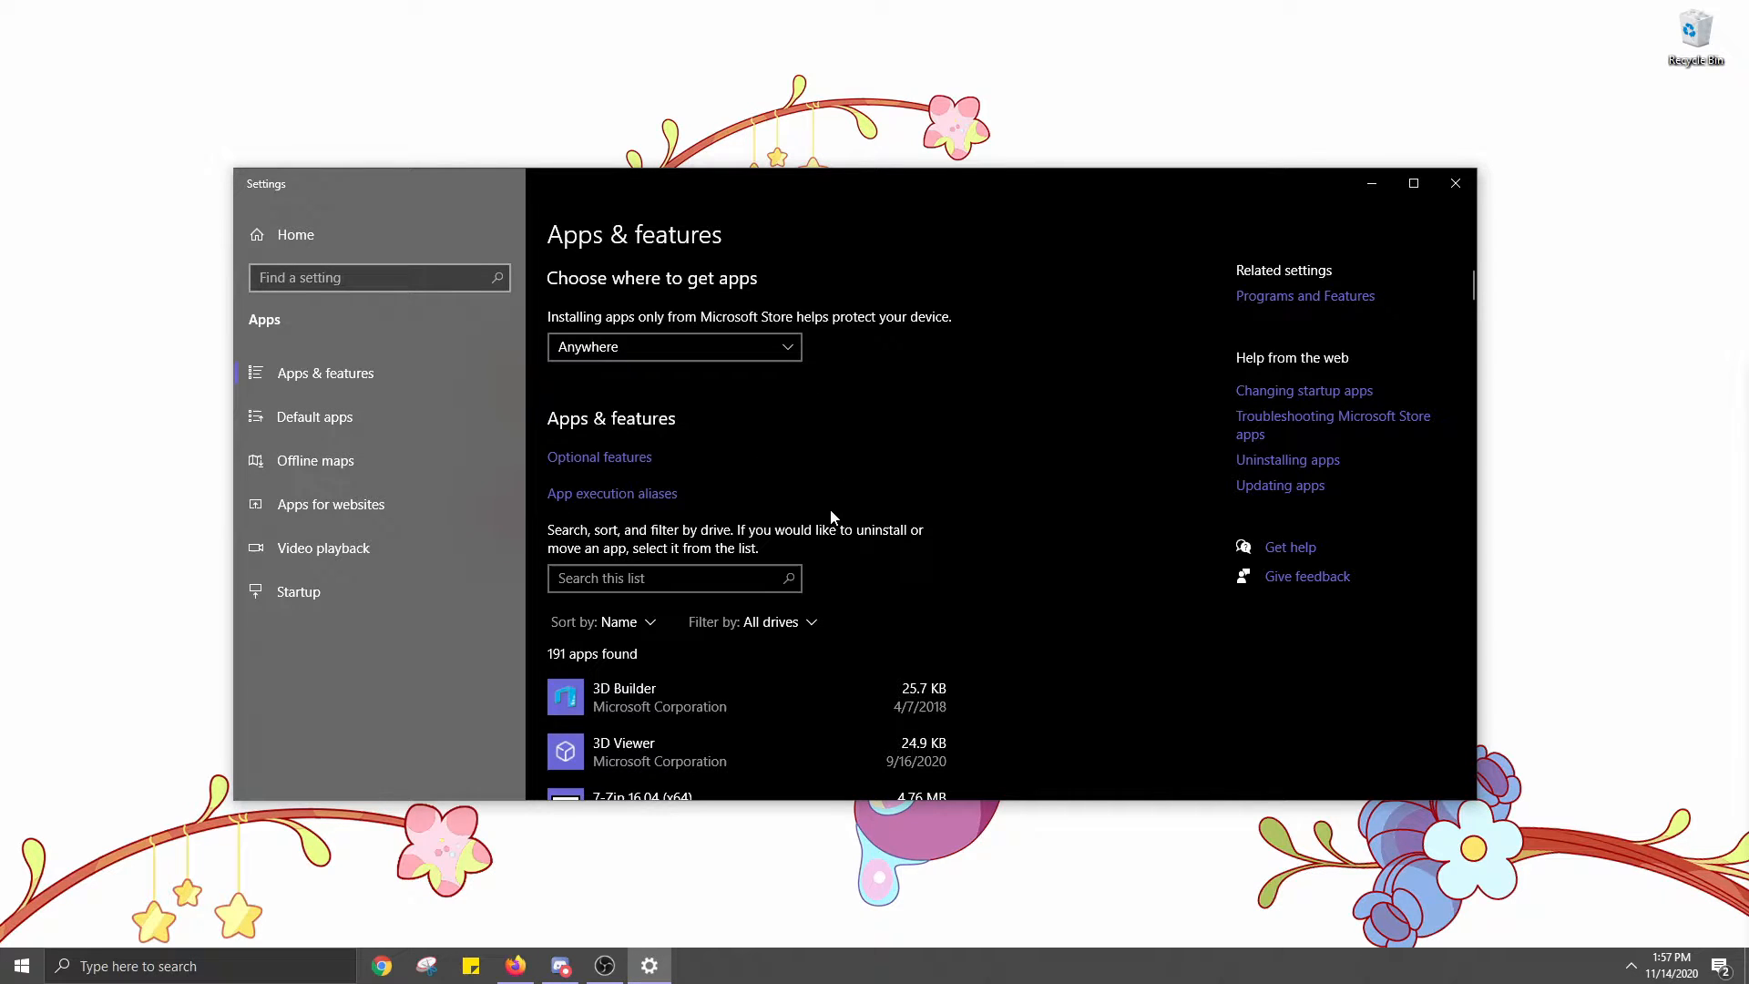
pyautogui.write('tablet')
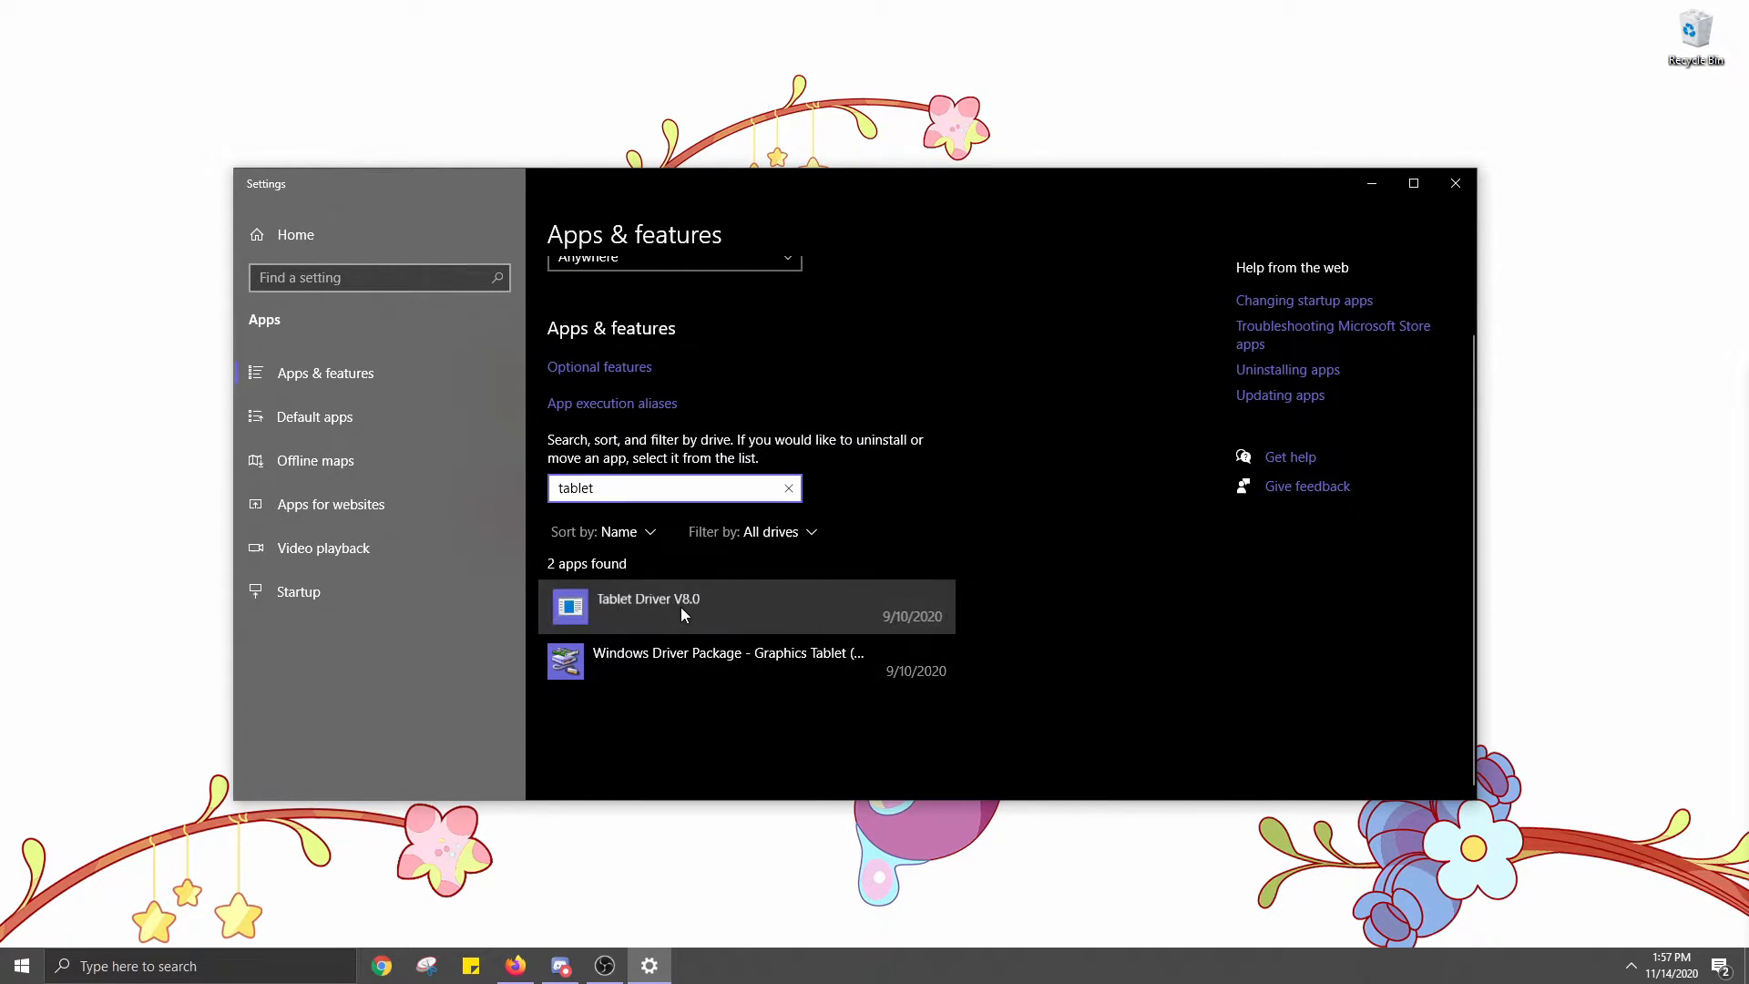
pyautogui.click(645, 605)
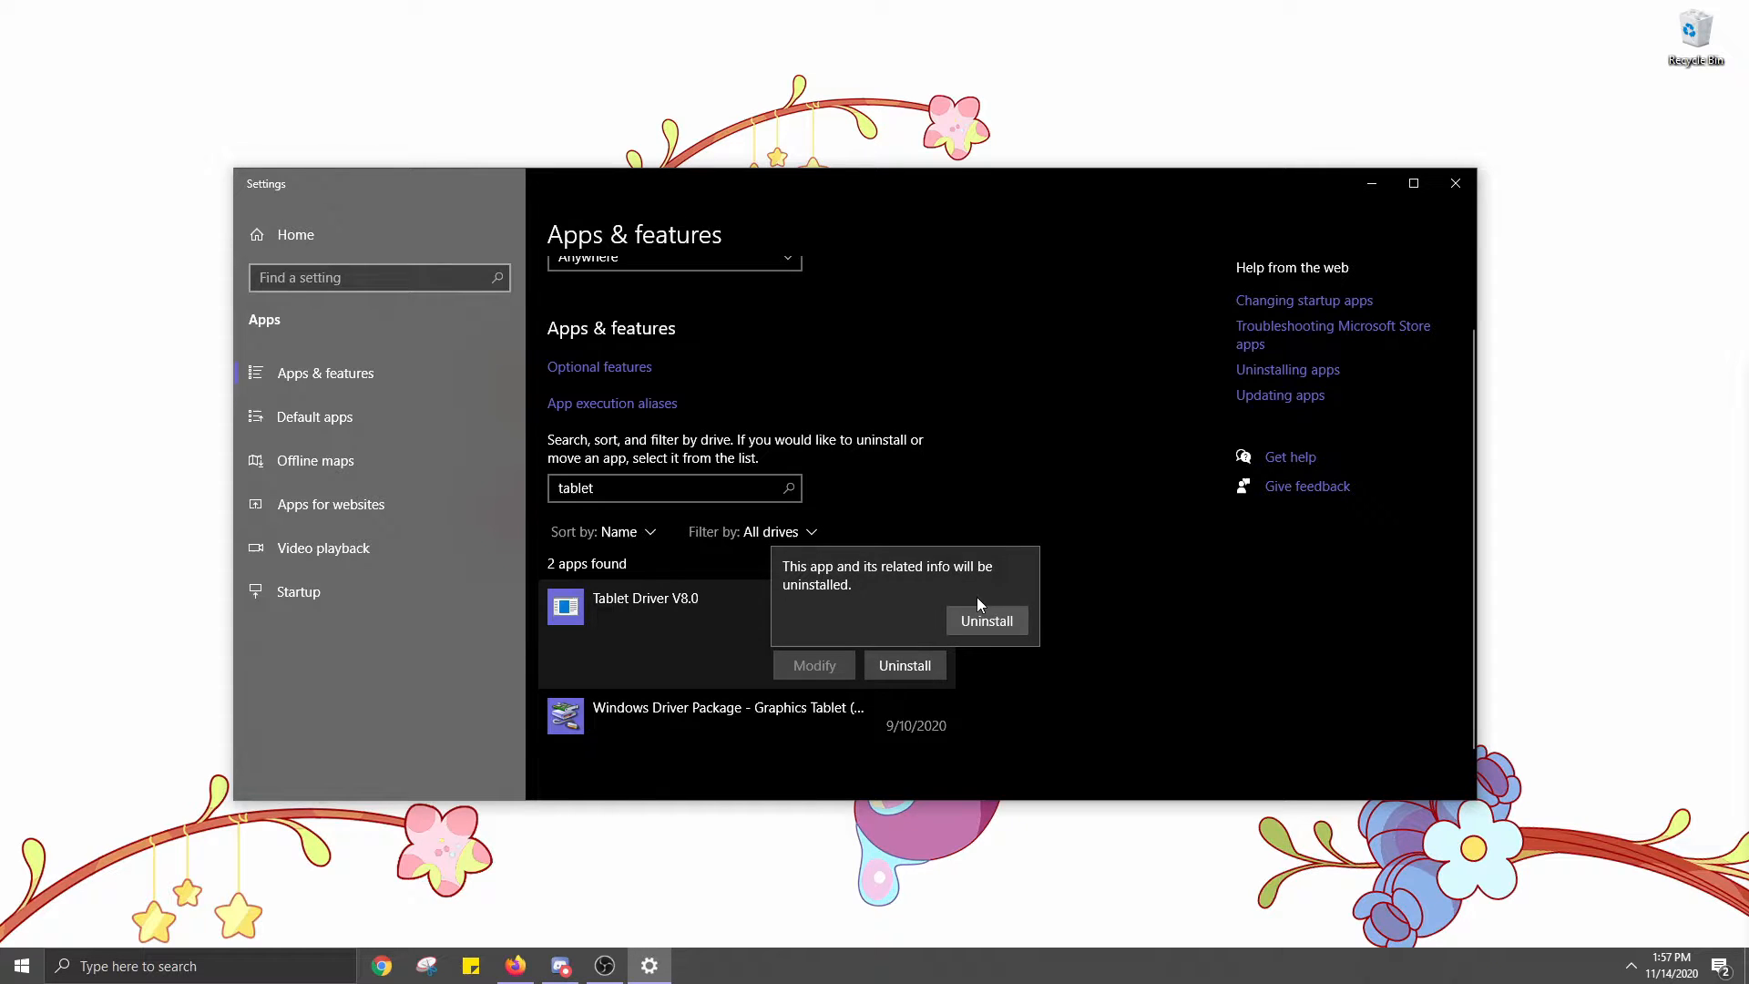
pyautogui.click(514, 965)
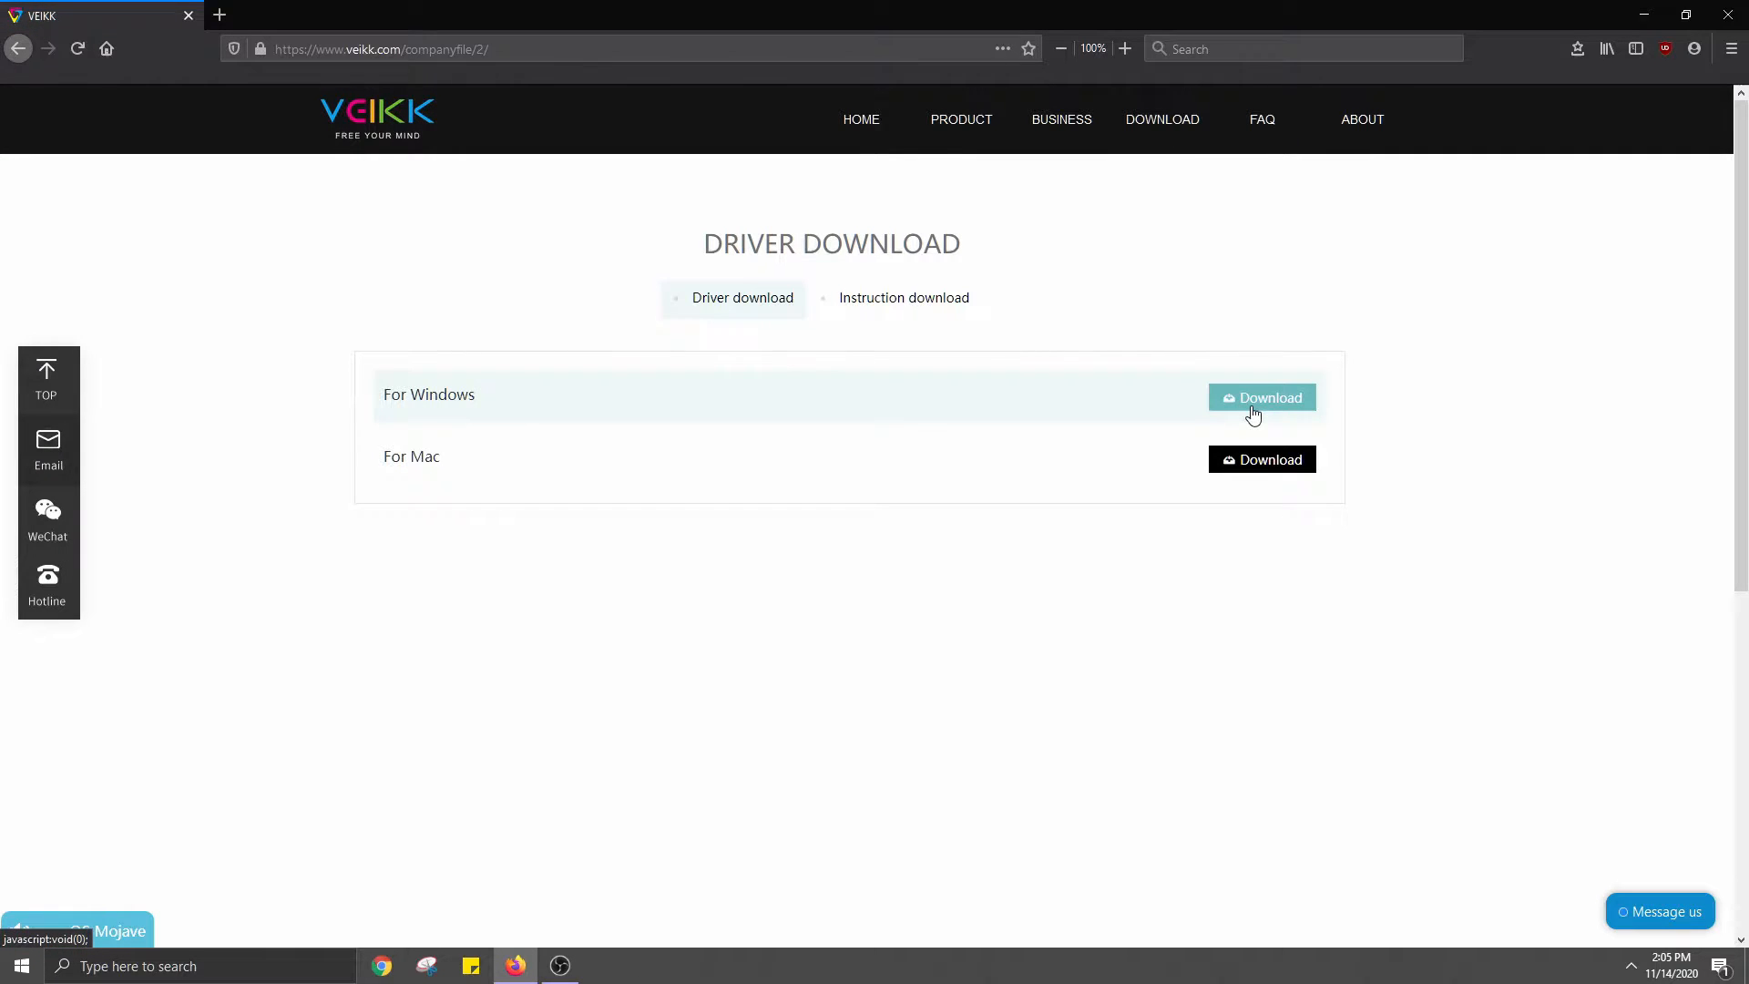
# Download VKTabletDriver.exe for Windows, save it and run the installer from the downloads panel
pyautogui.click(1261, 397)
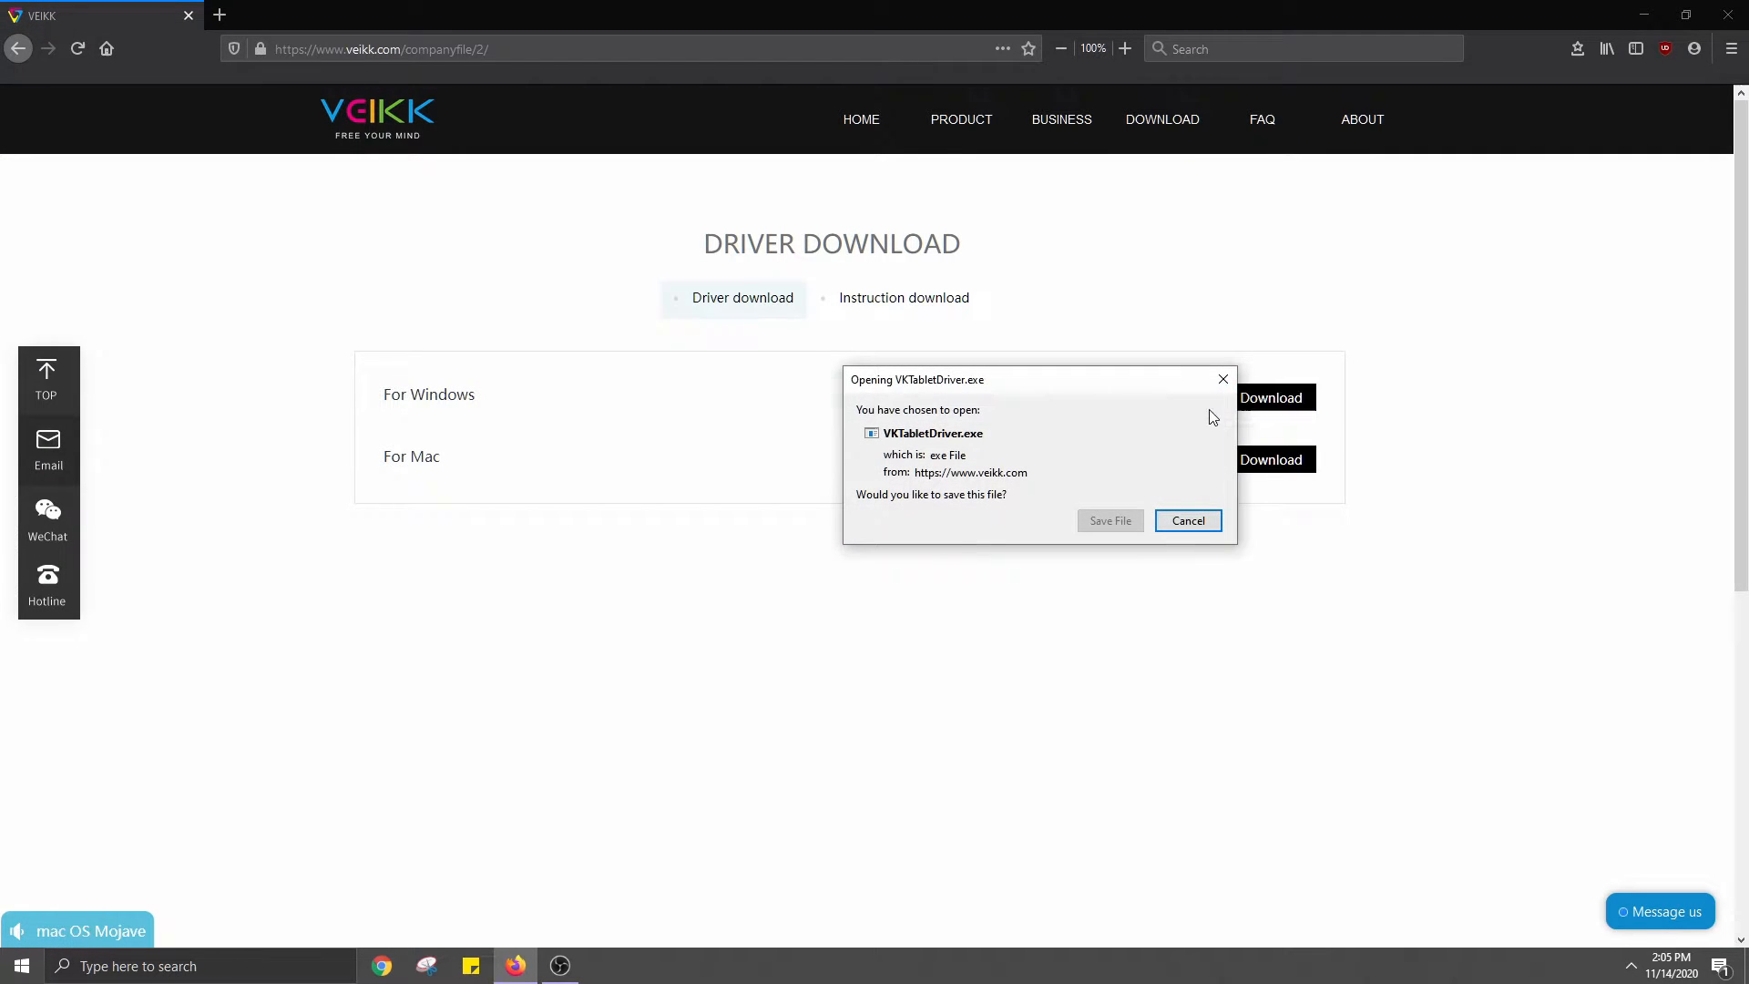
pyautogui.click(1109, 519)
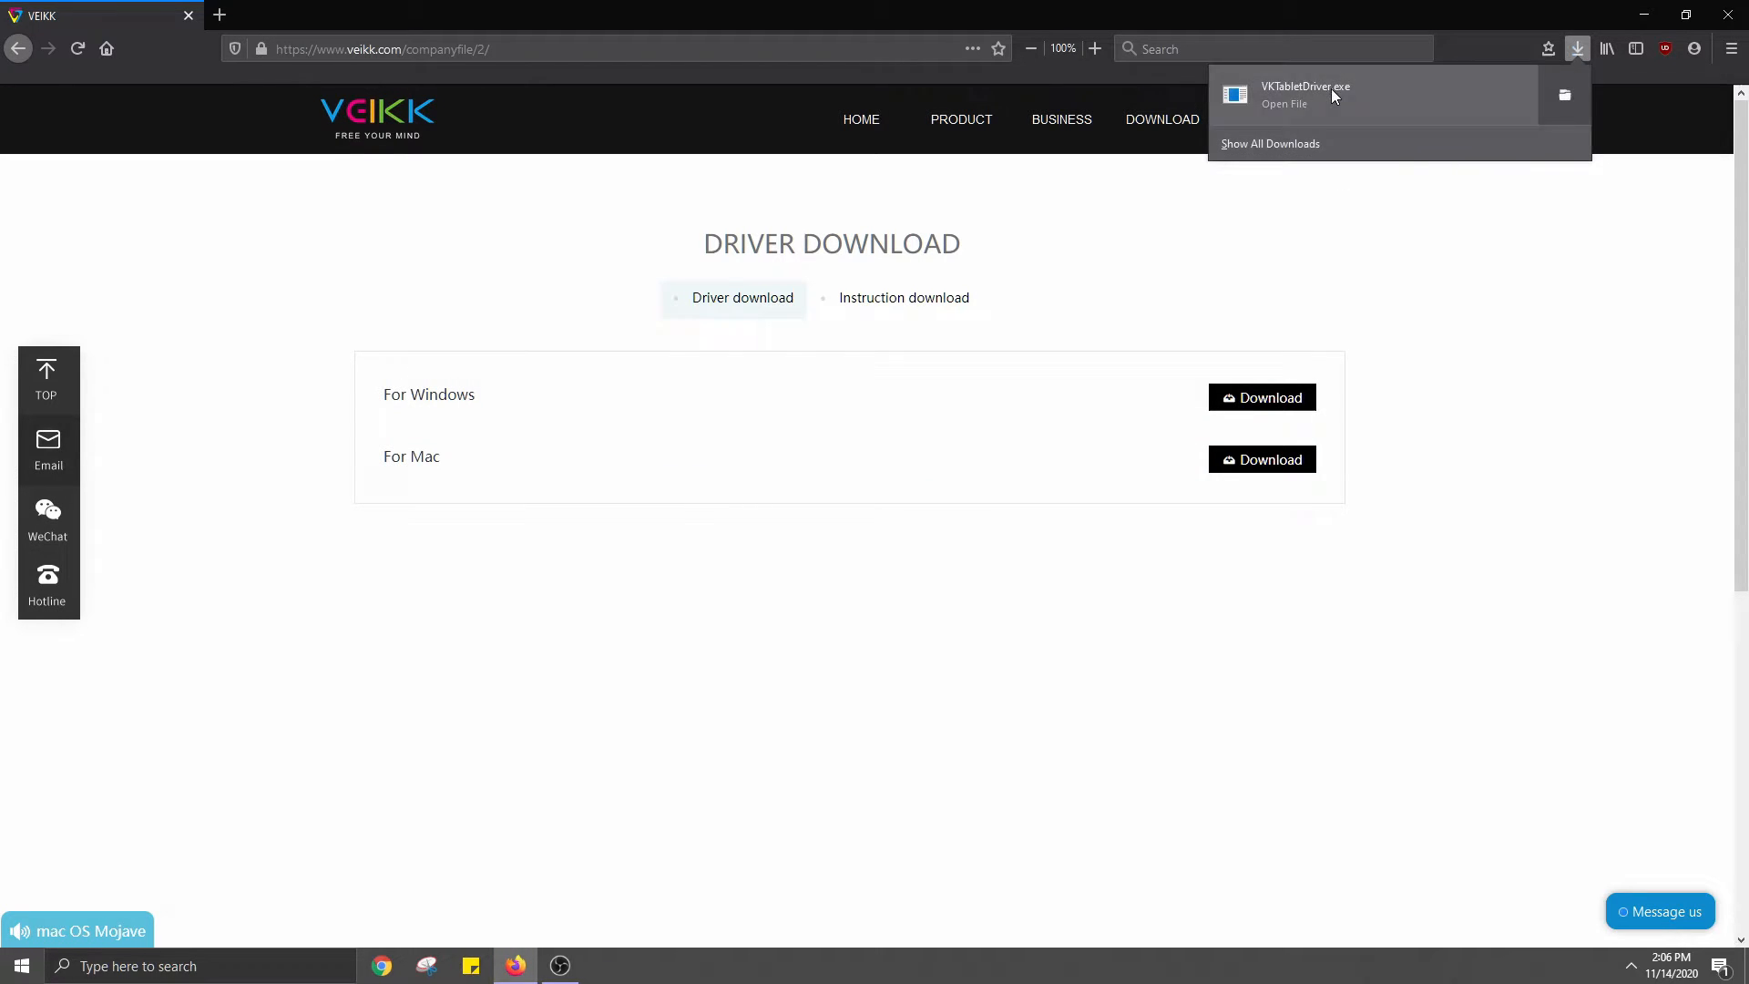
pyautogui.click(1178, 339)
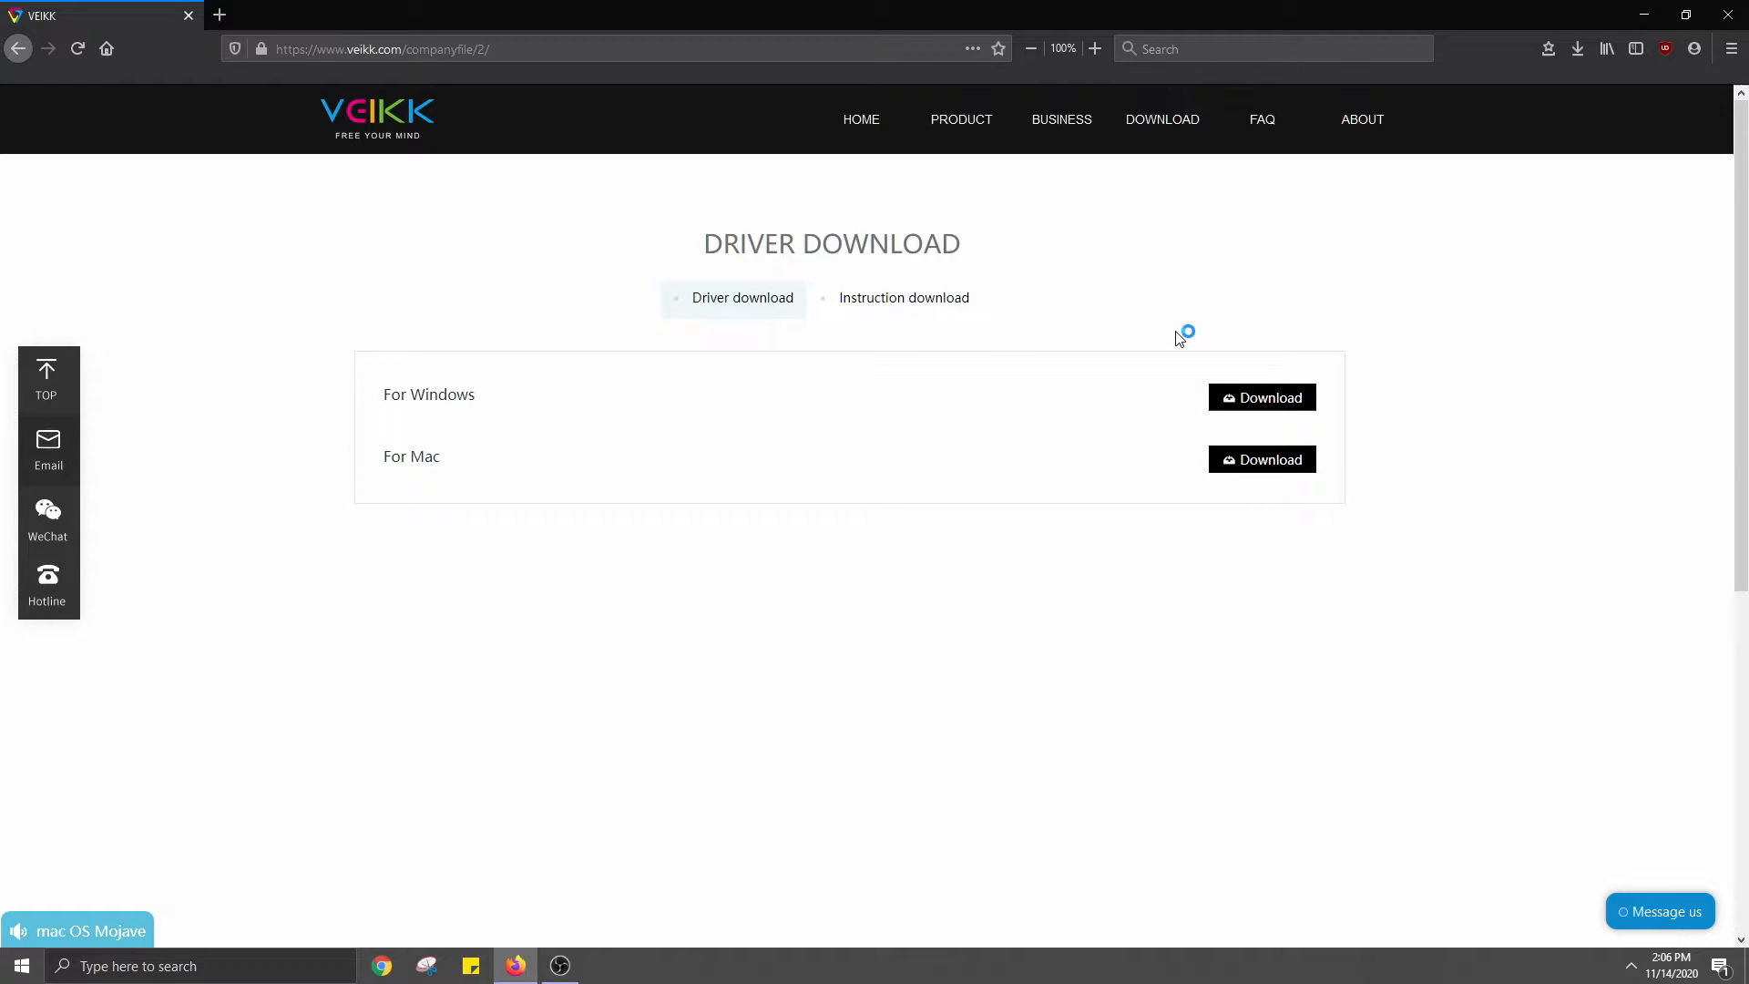
pyautogui.moveTo(787, 617)
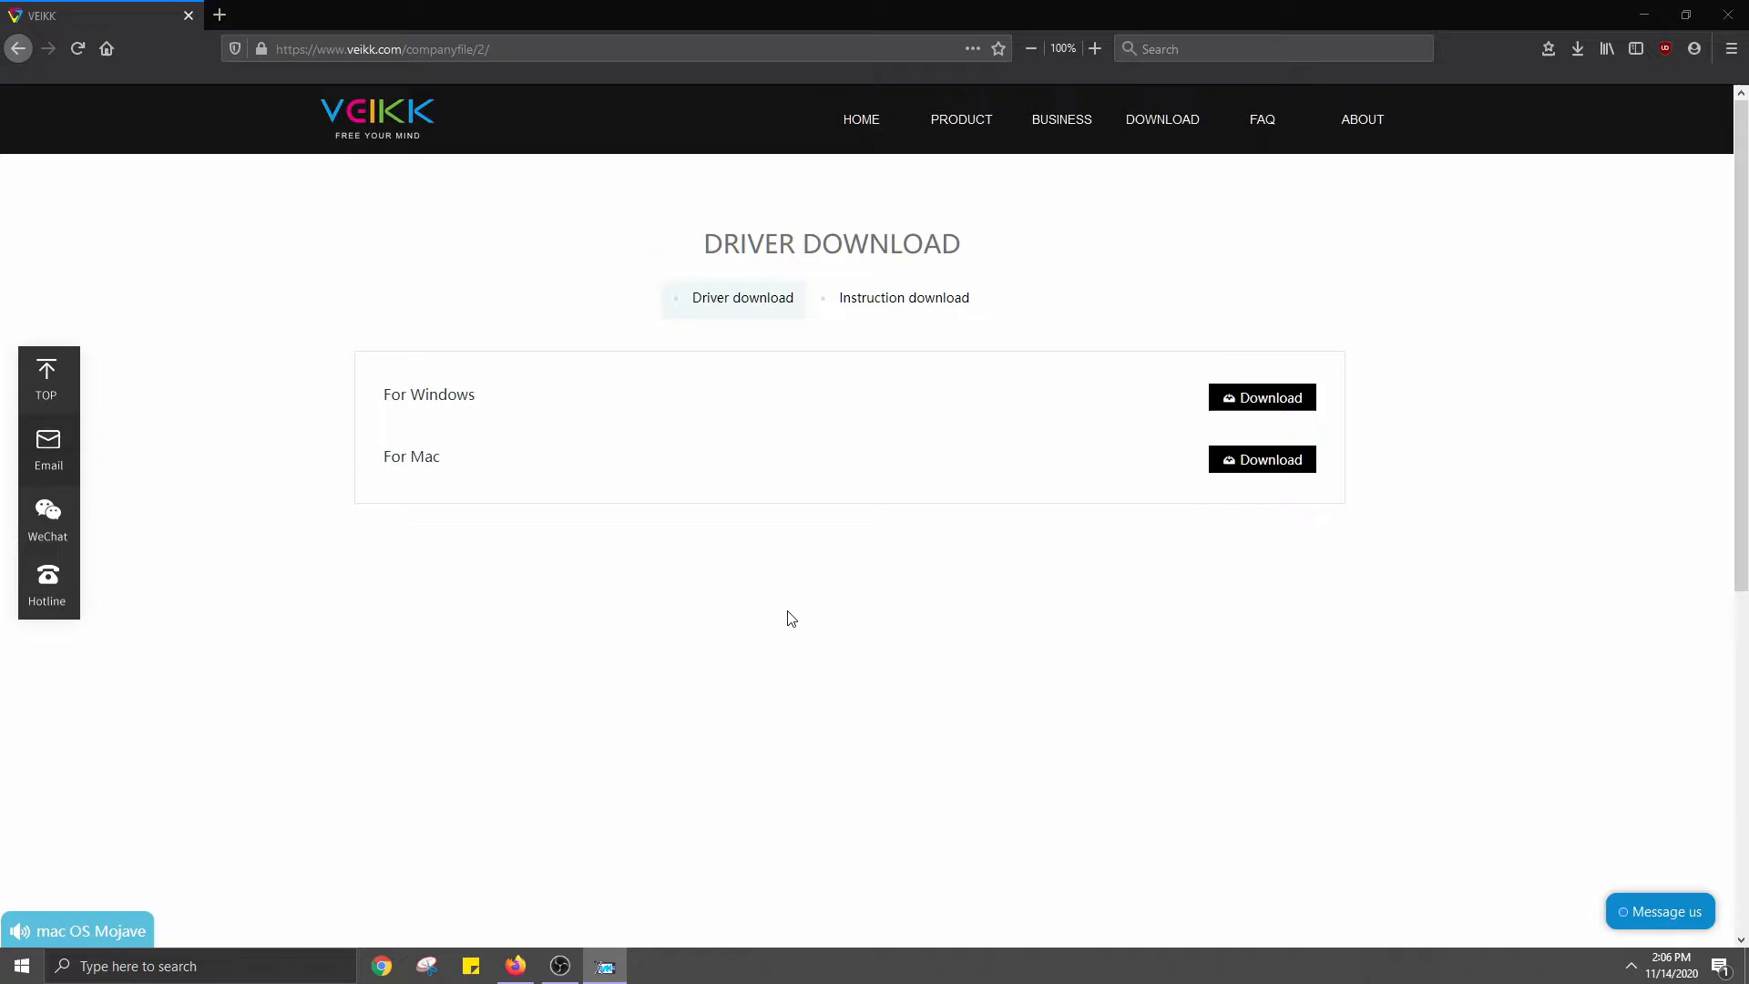
pyautogui.click(1261, 397)
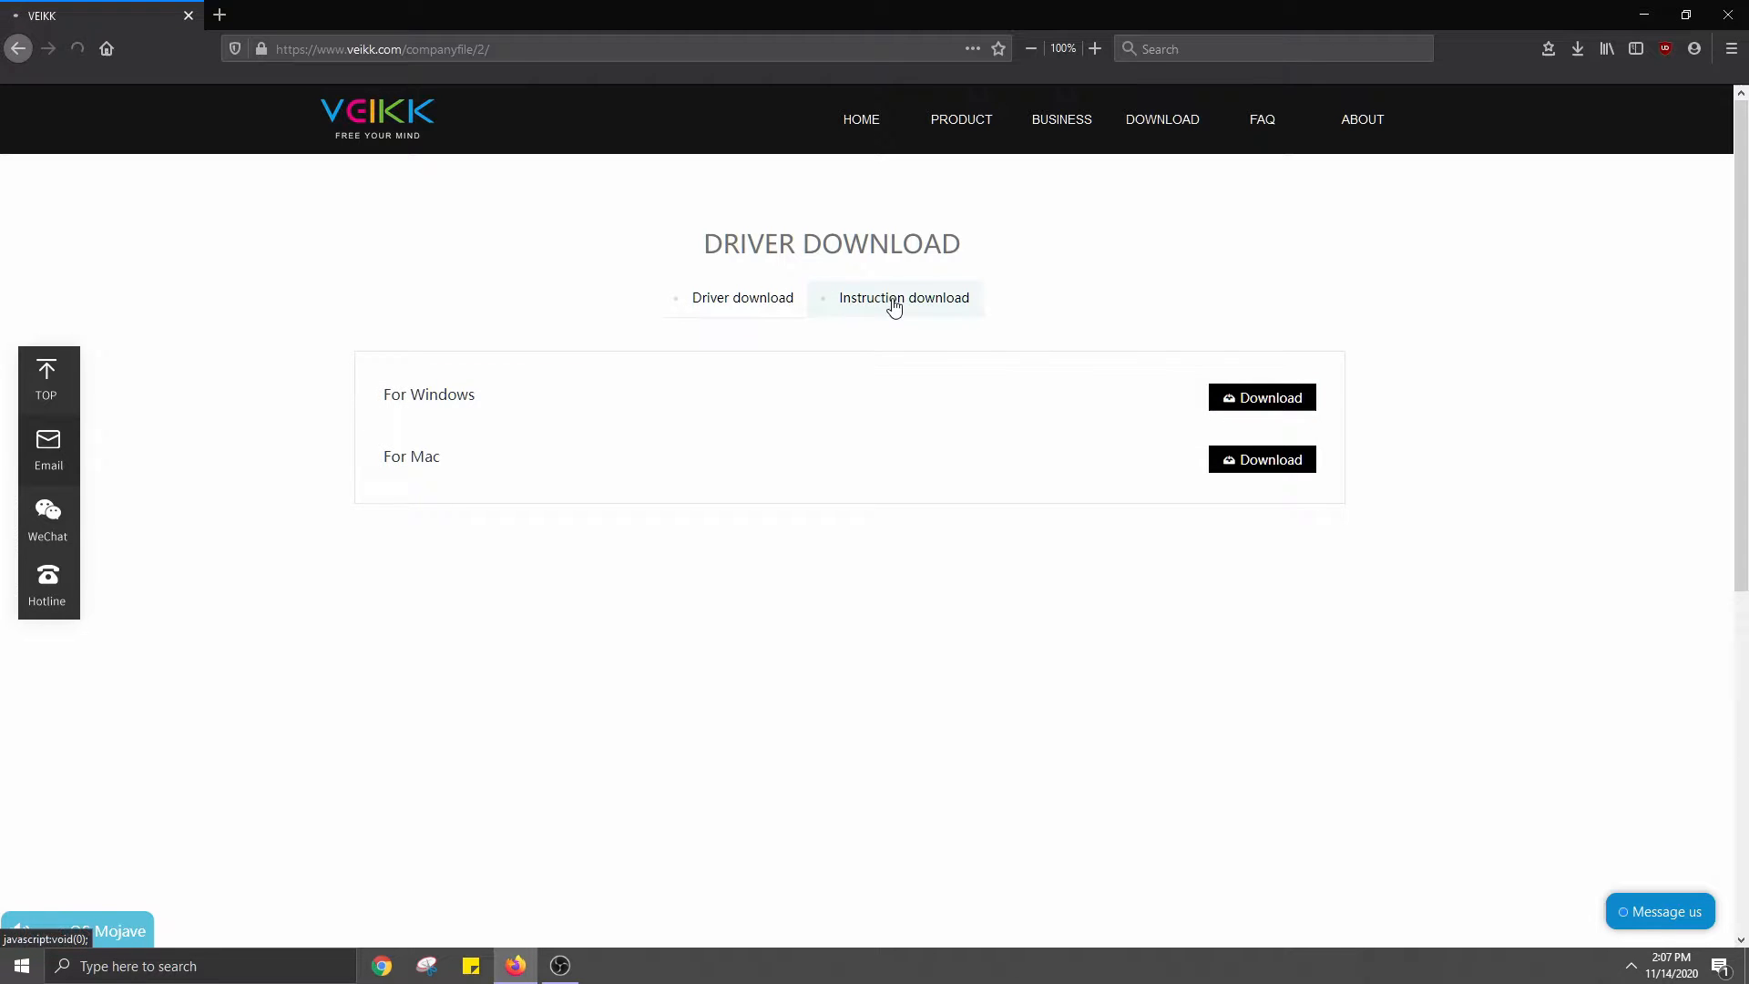
# Get the A15 Instruction manual from the Instruction download list and browse the PDF to the Catalog
pyautogui.click(903, 297)
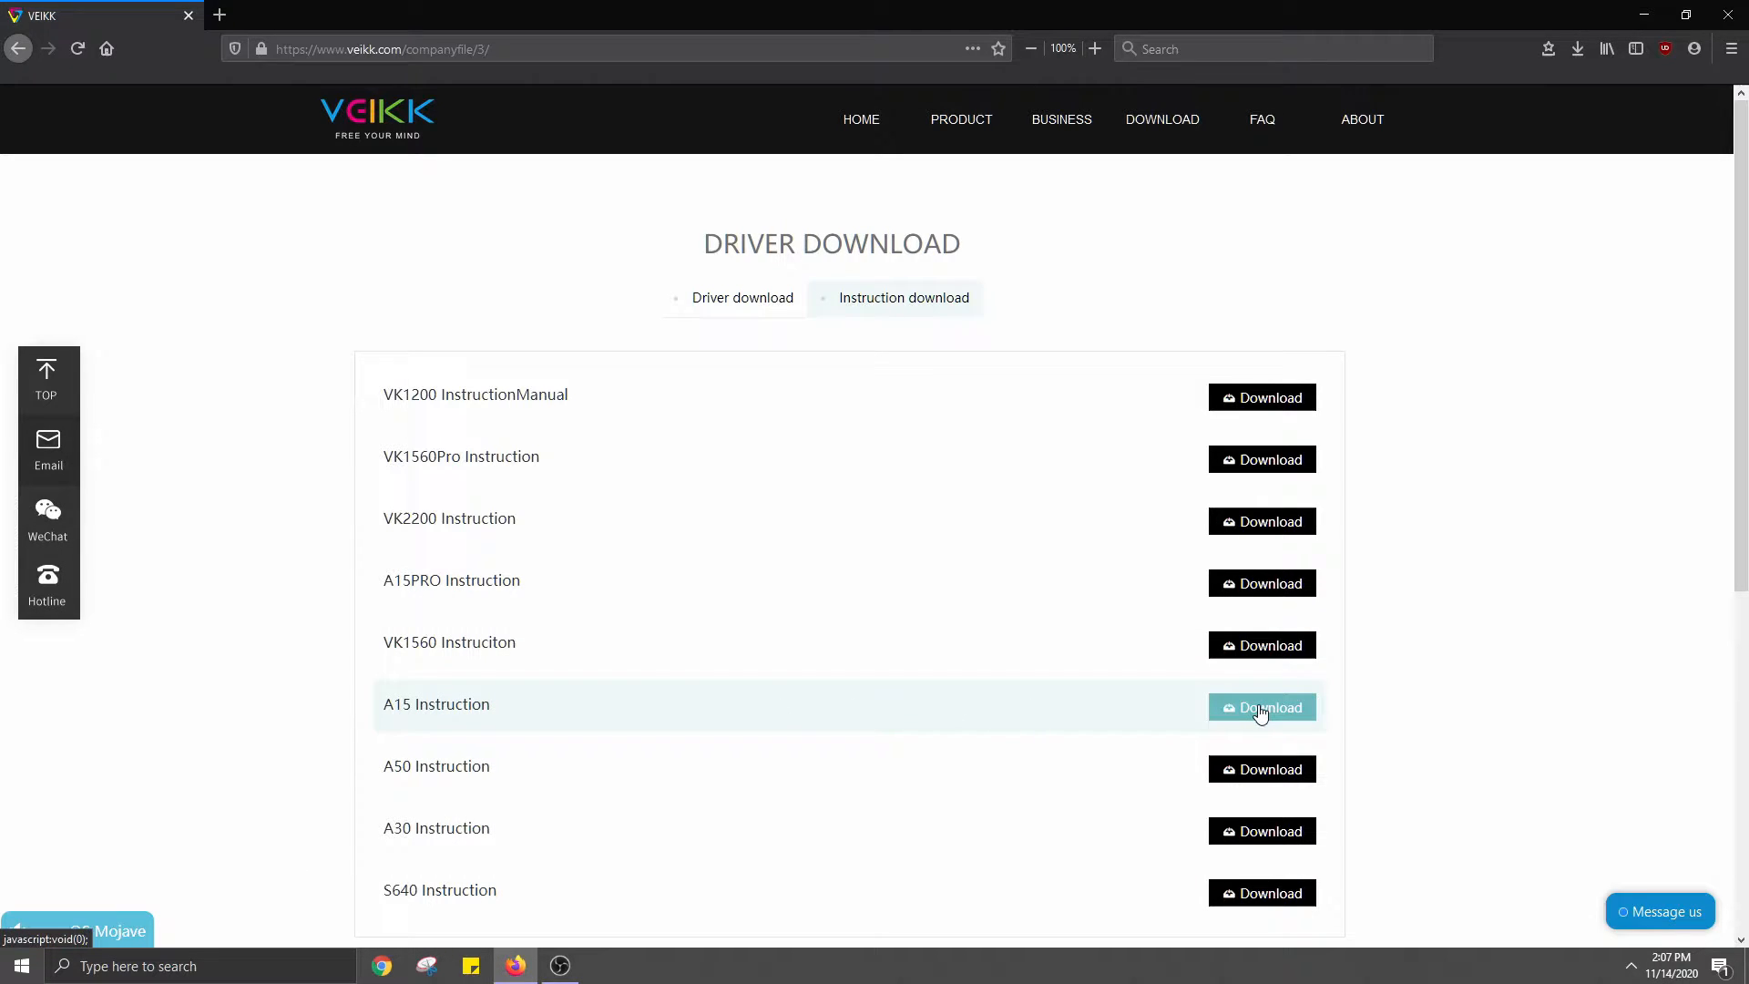
pyautogui.click(1260, 706)
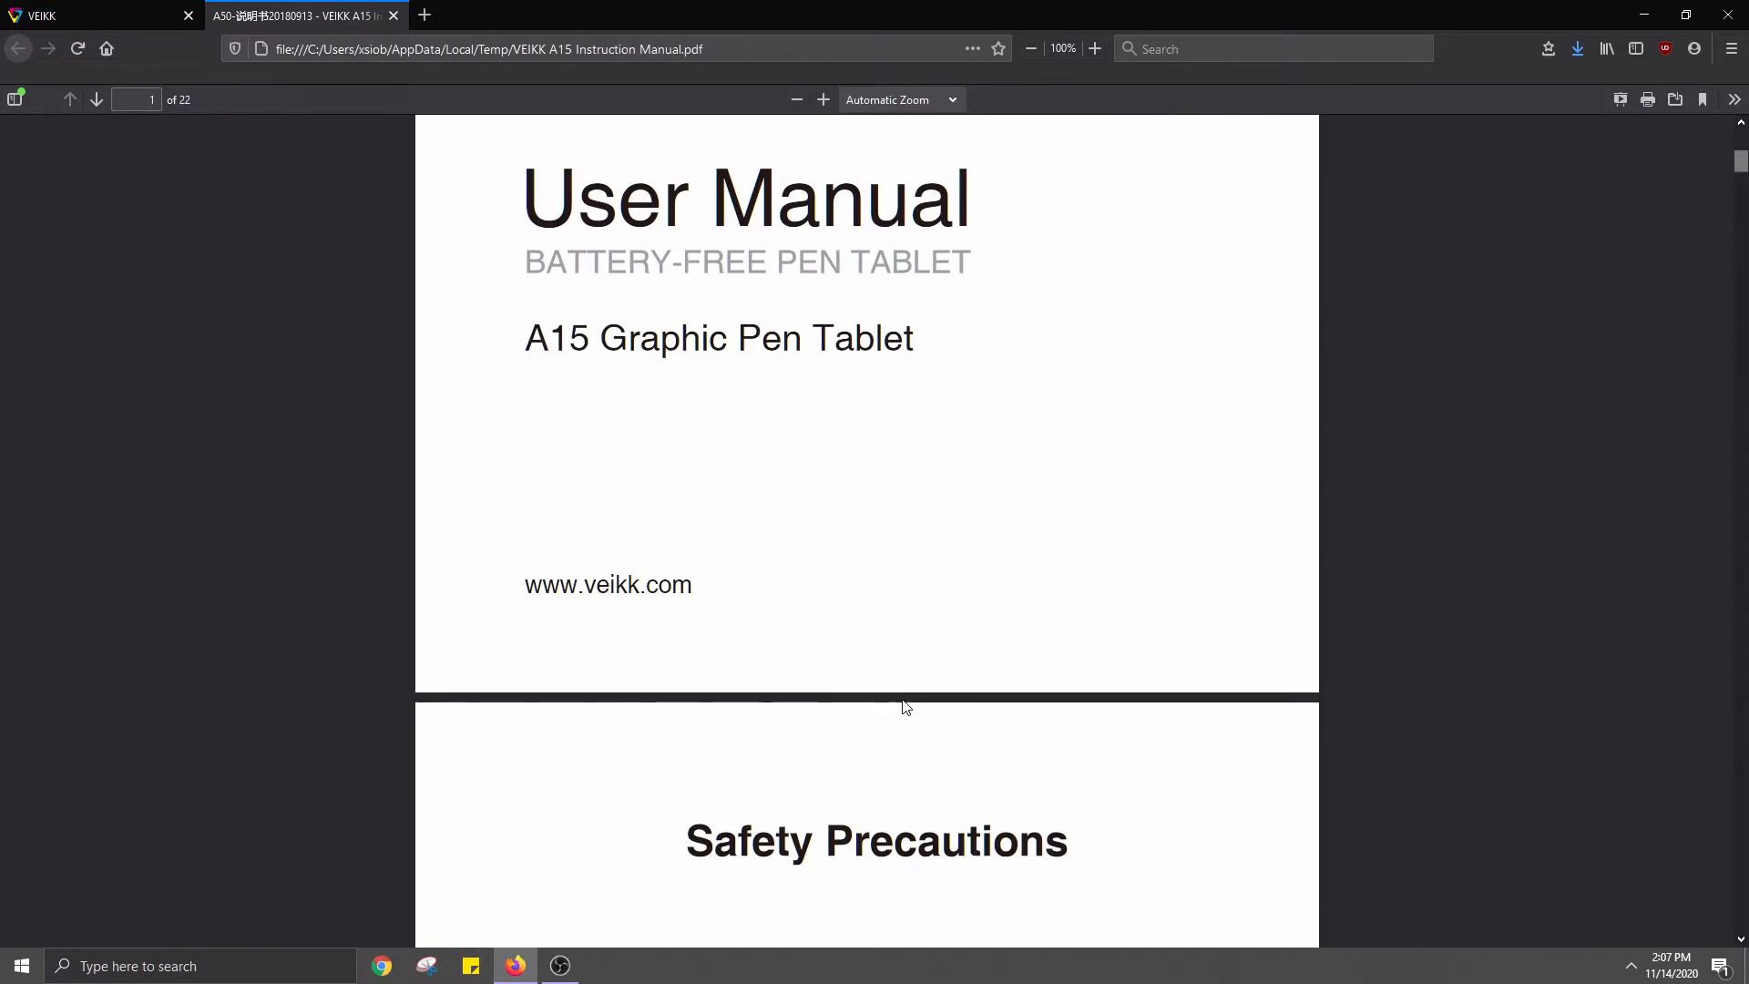
pyautogui.scroll(-3)
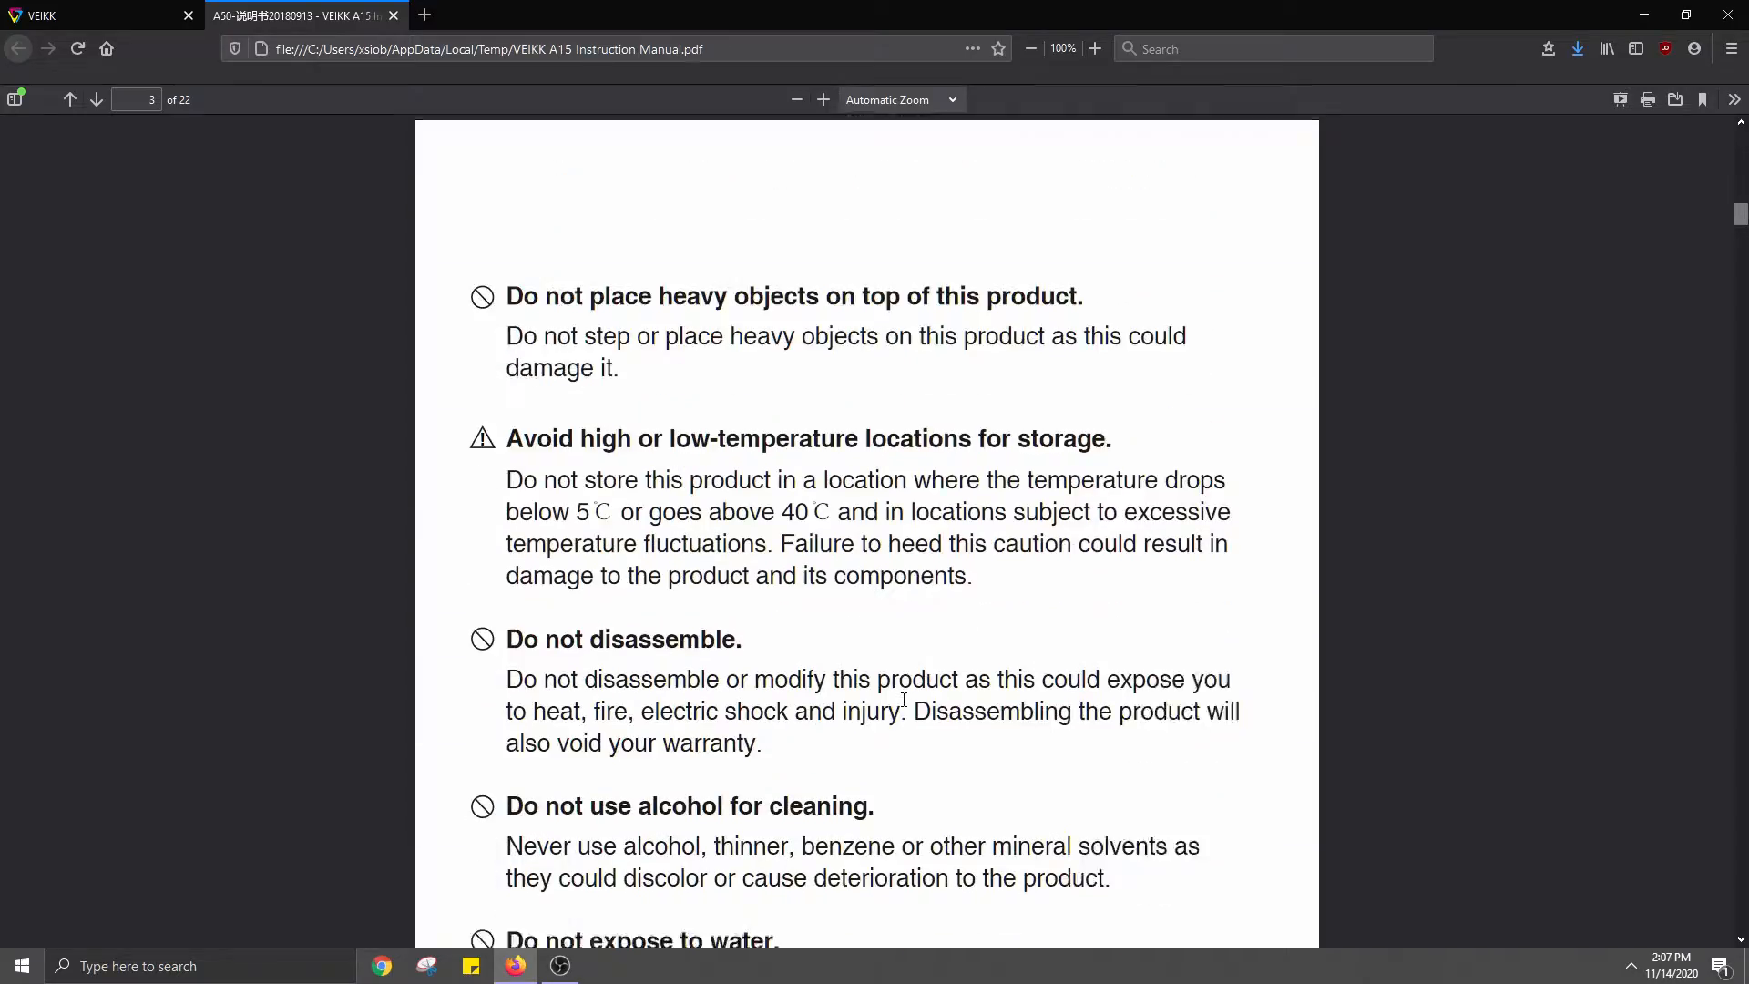
pyautogui.scroll(-3)
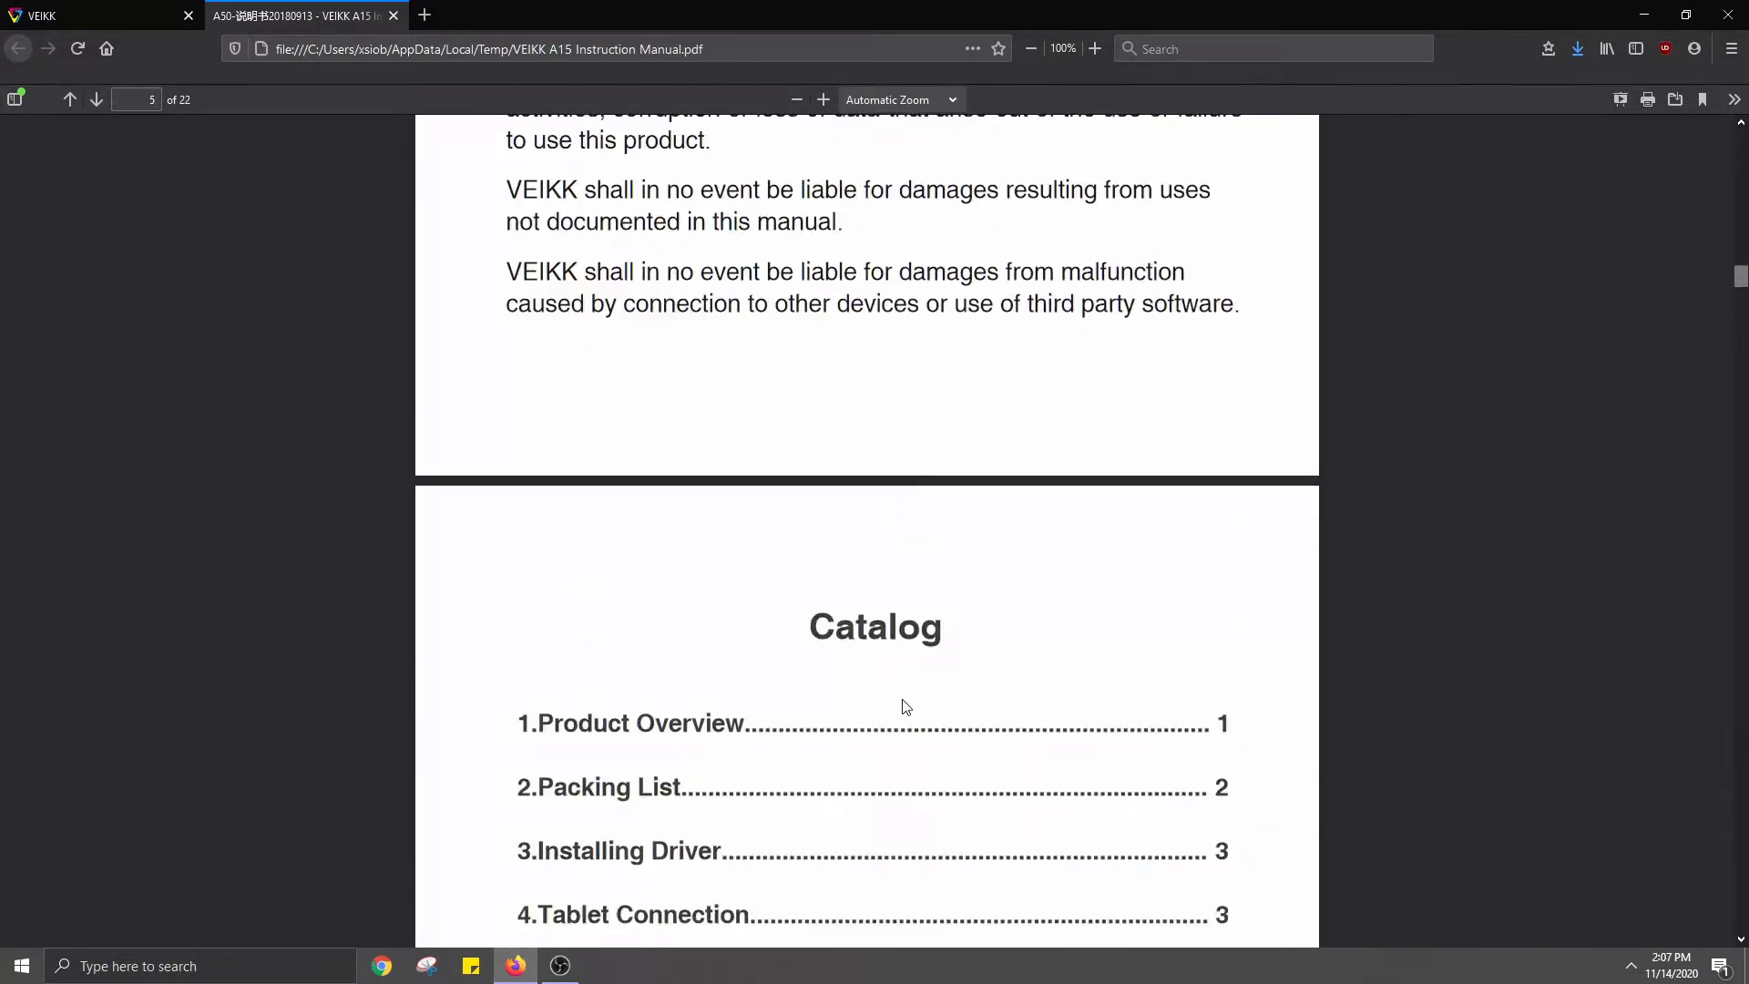
pyautogui.scroll(-3)
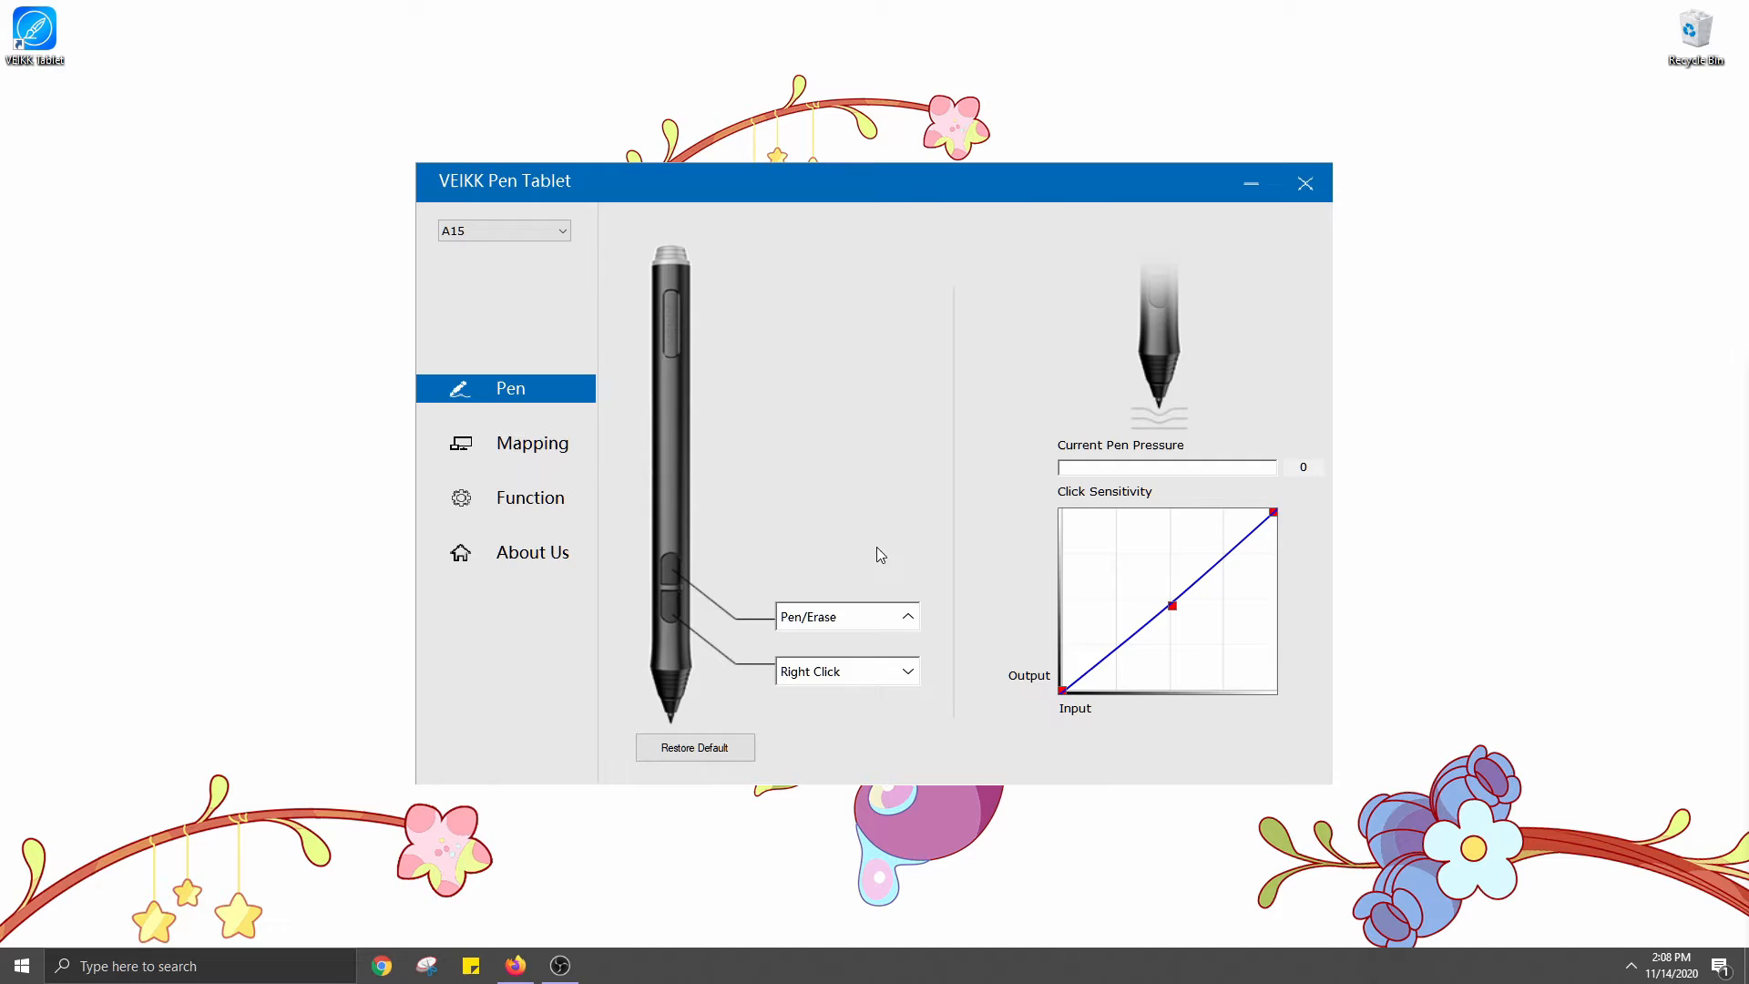
pyautogui.moveTo(810, 519)
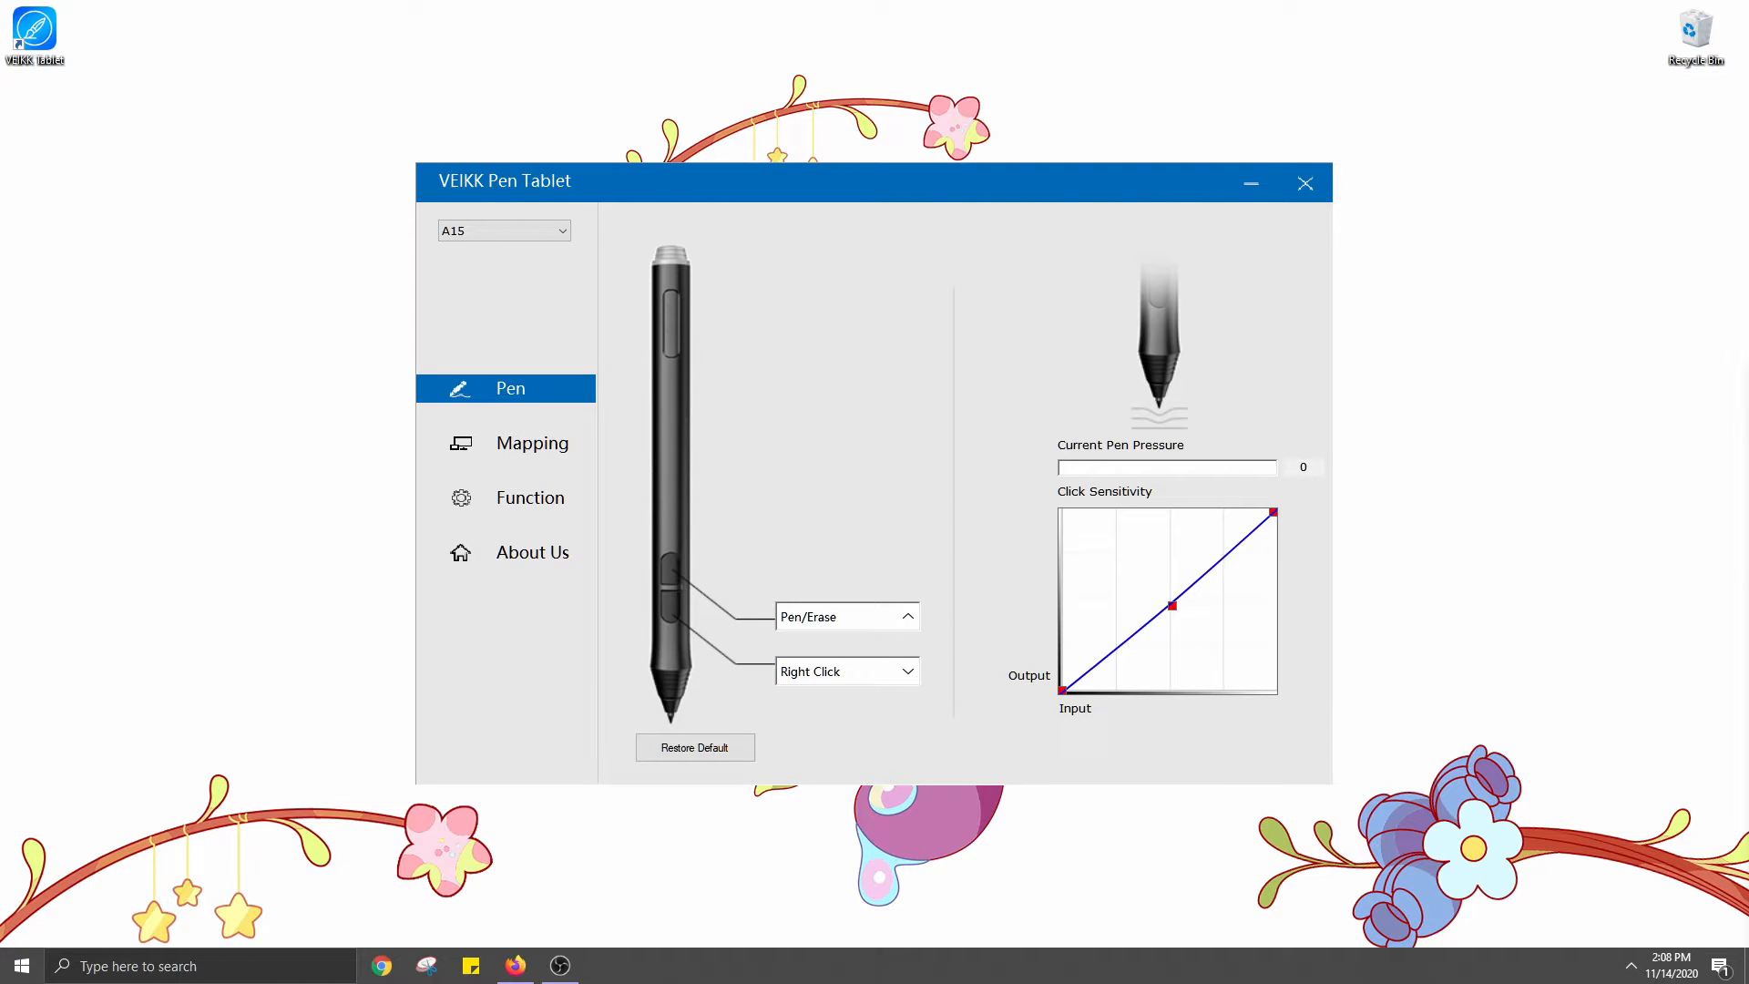
pyautogui.moveTo(1240, 661)
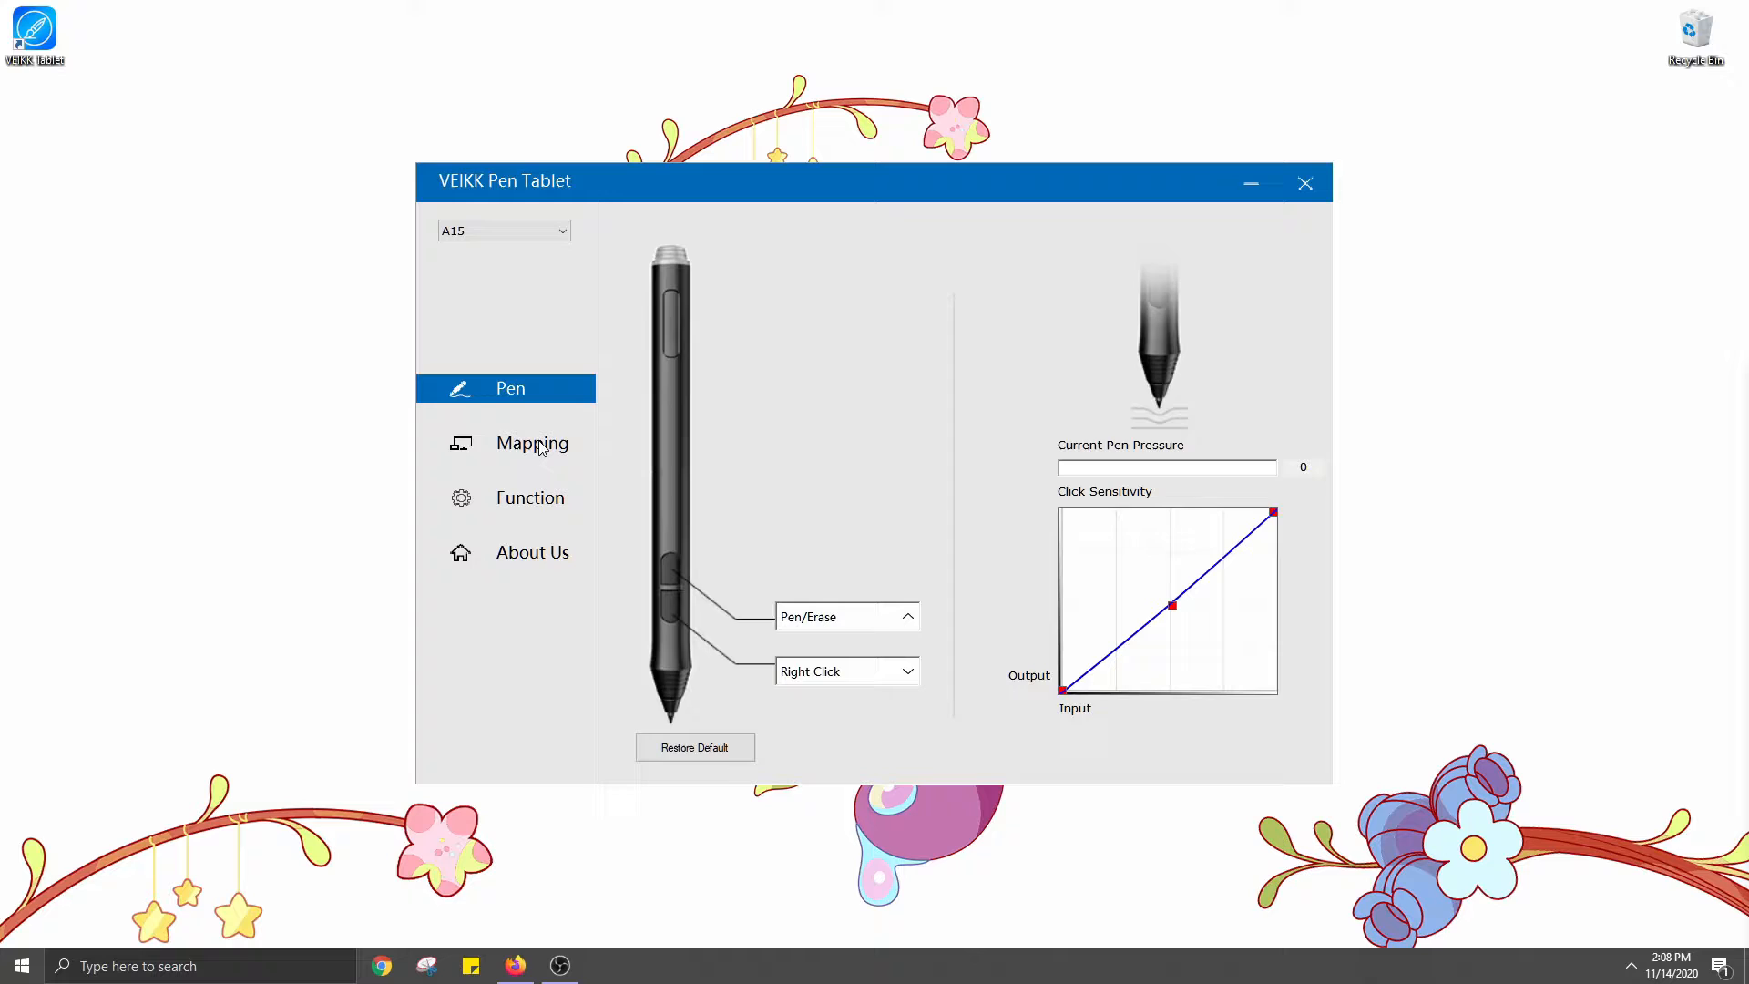
# Switch the VEIKK driver window to the Mapping section for the A15 tablet
pyautogui.click(530, 443)
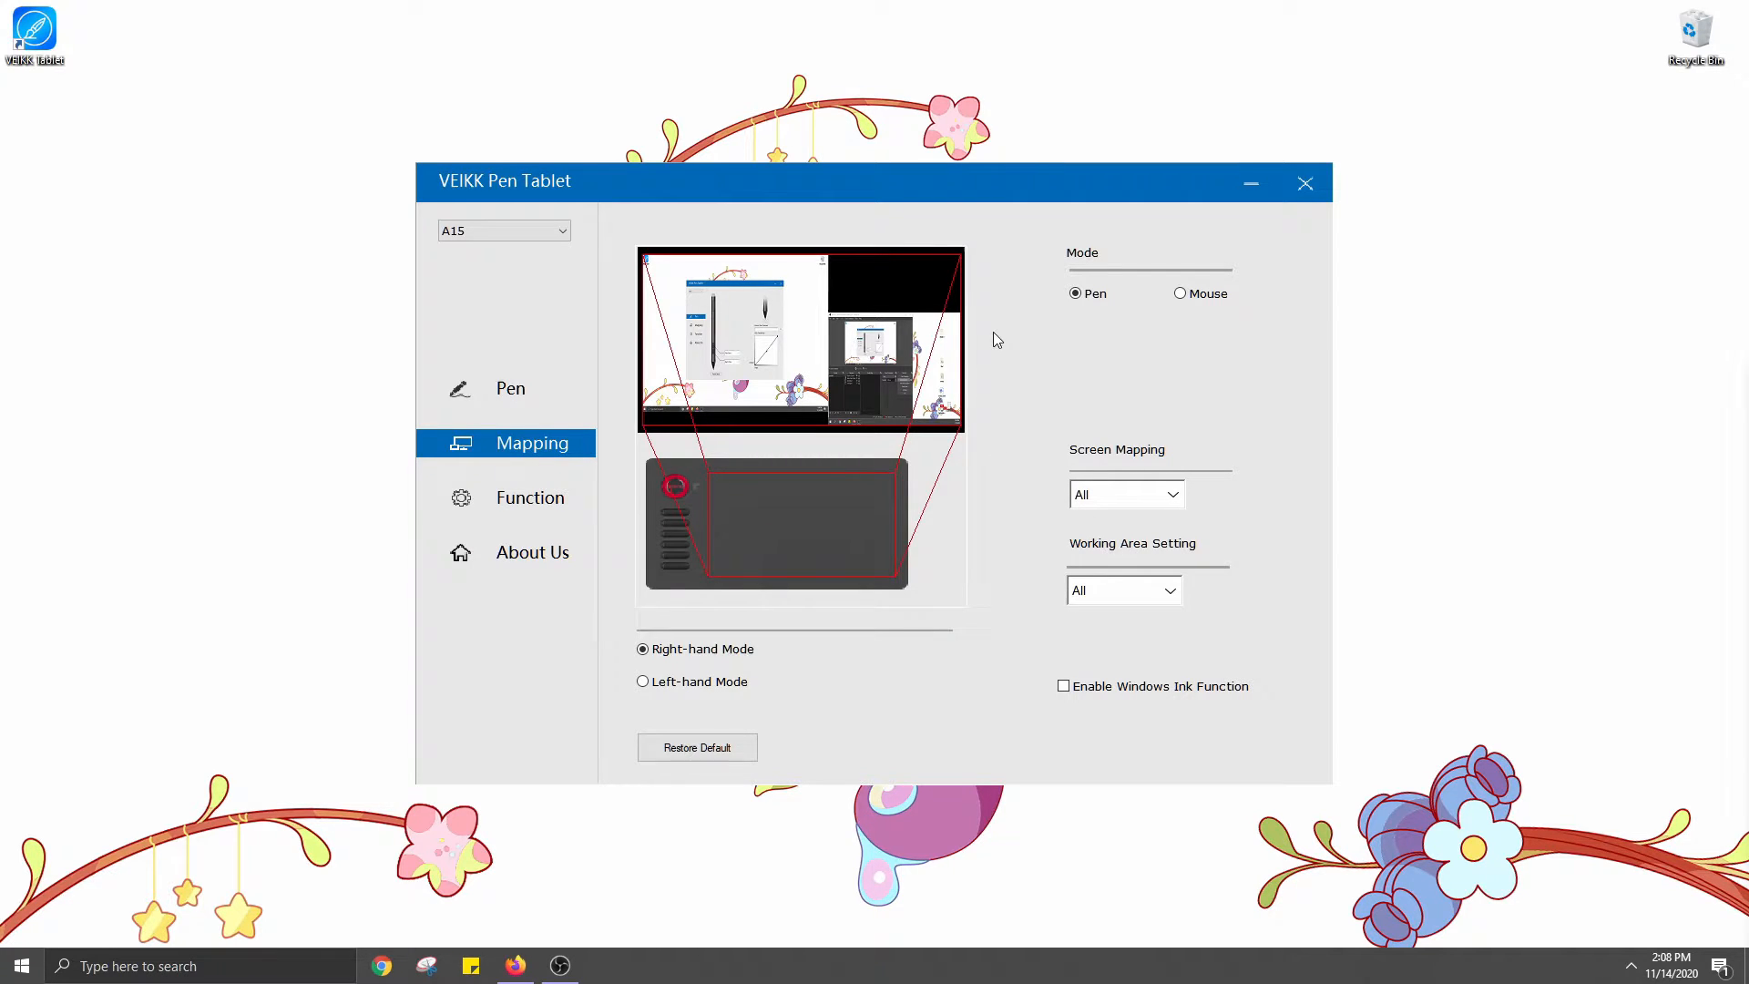
# Set Screen Mapping to Monitor1, try Left-hand Mode and return to Right-hand Mode
pyautogui.click(1126, 494)
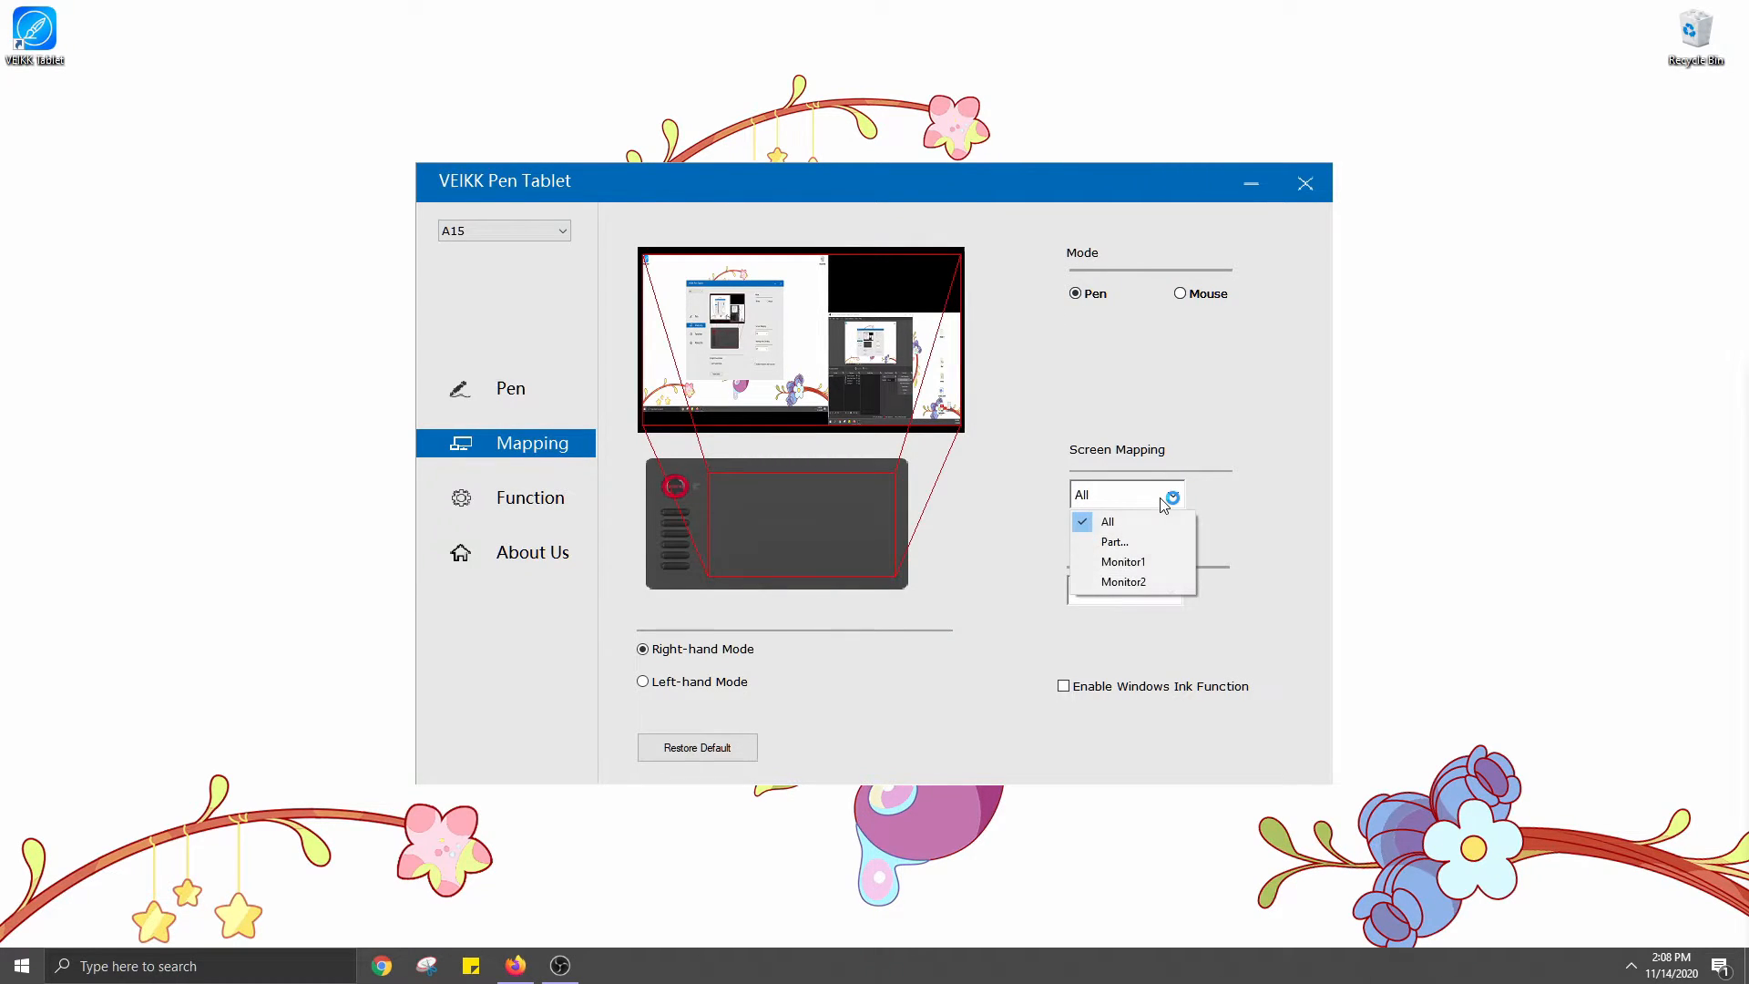
pyautogui.click(1124, 561)
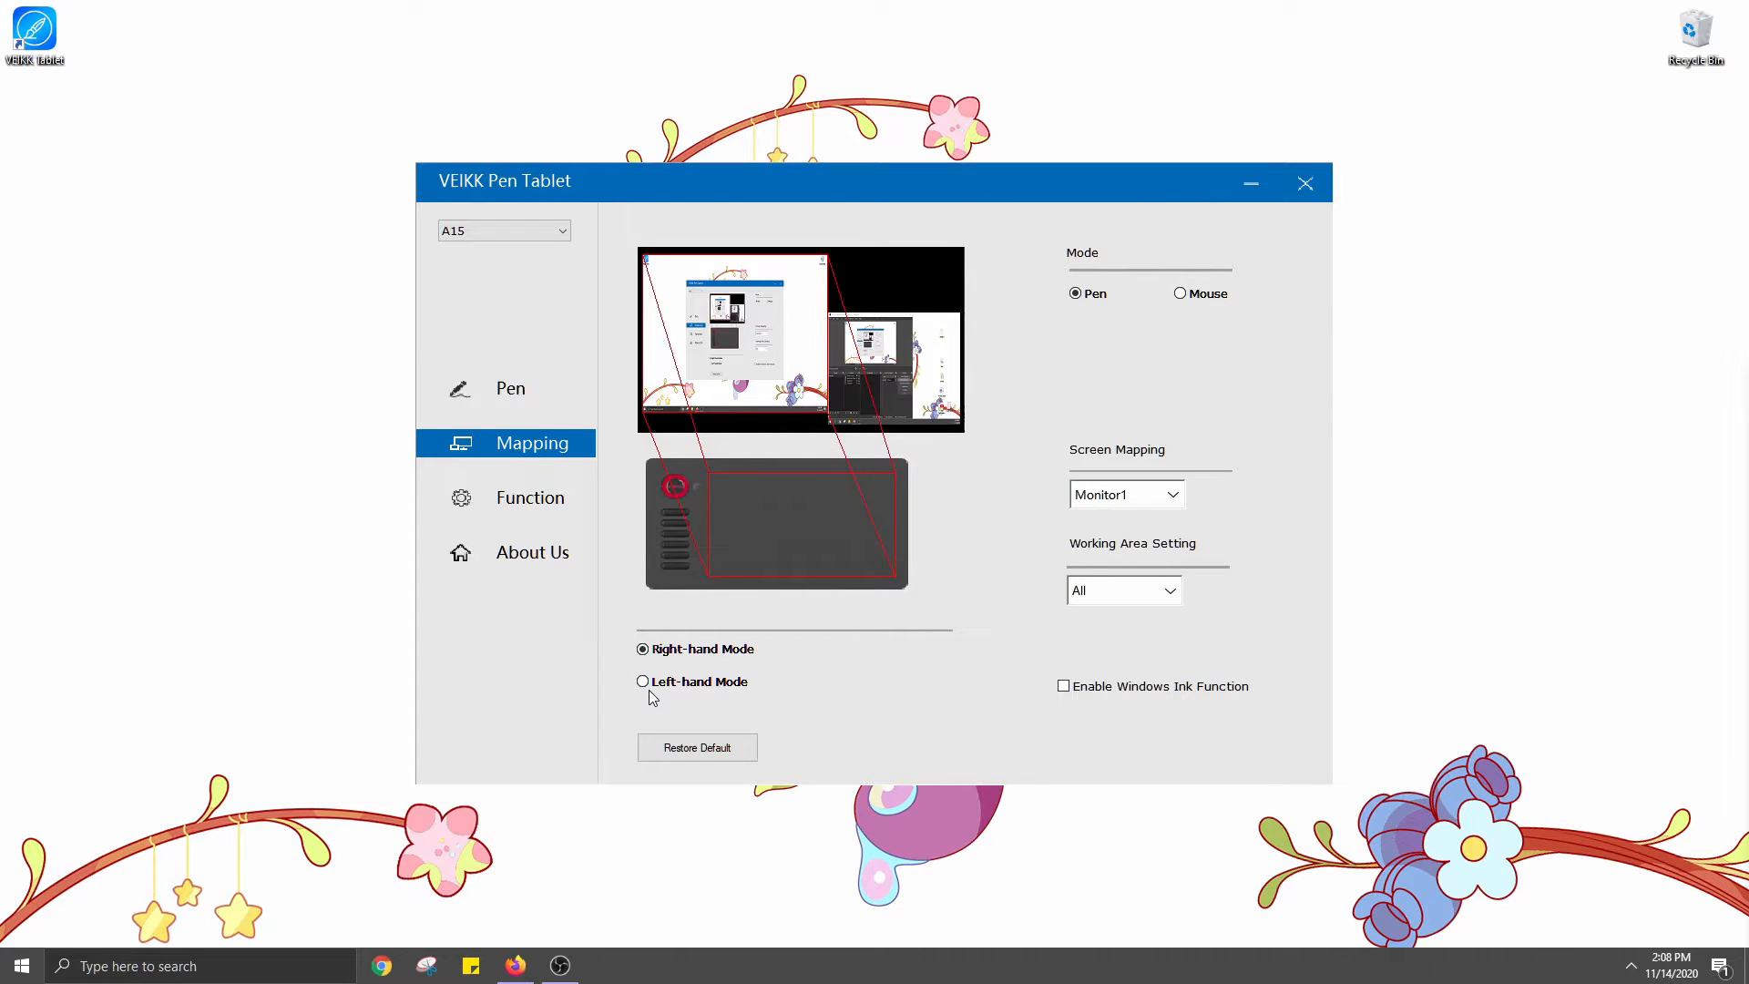
pyautogui.click(643, 681)
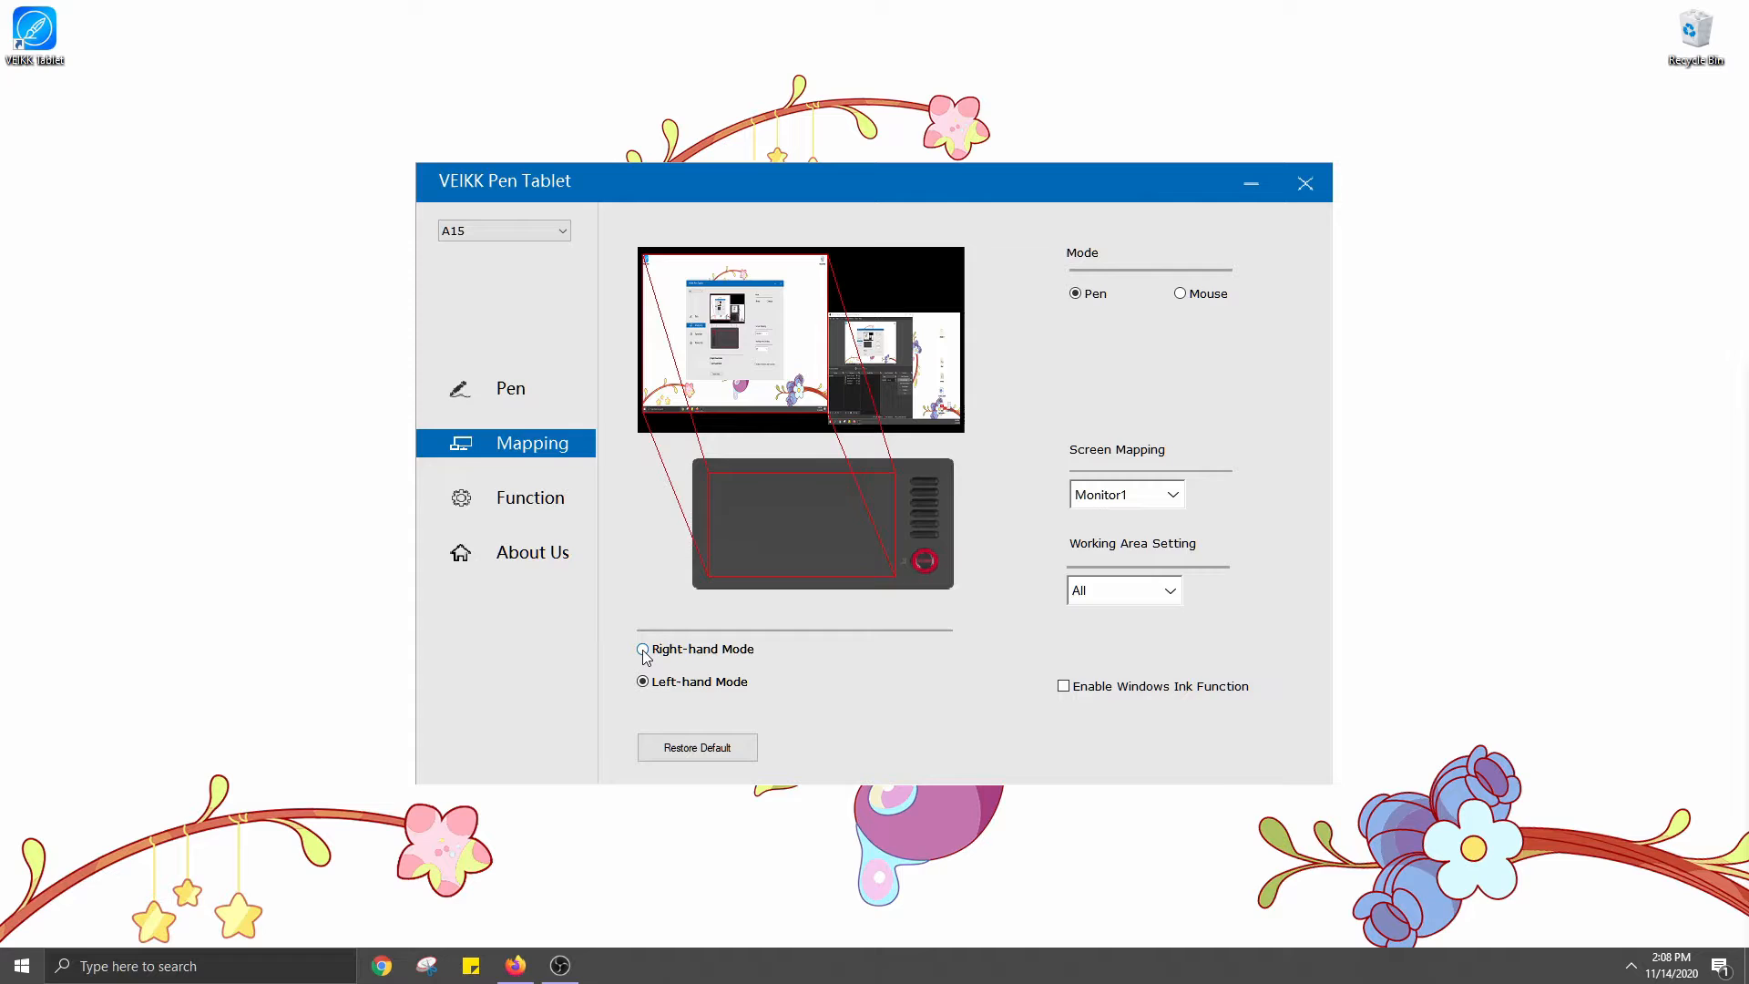
pyautogui.click(641, 648)
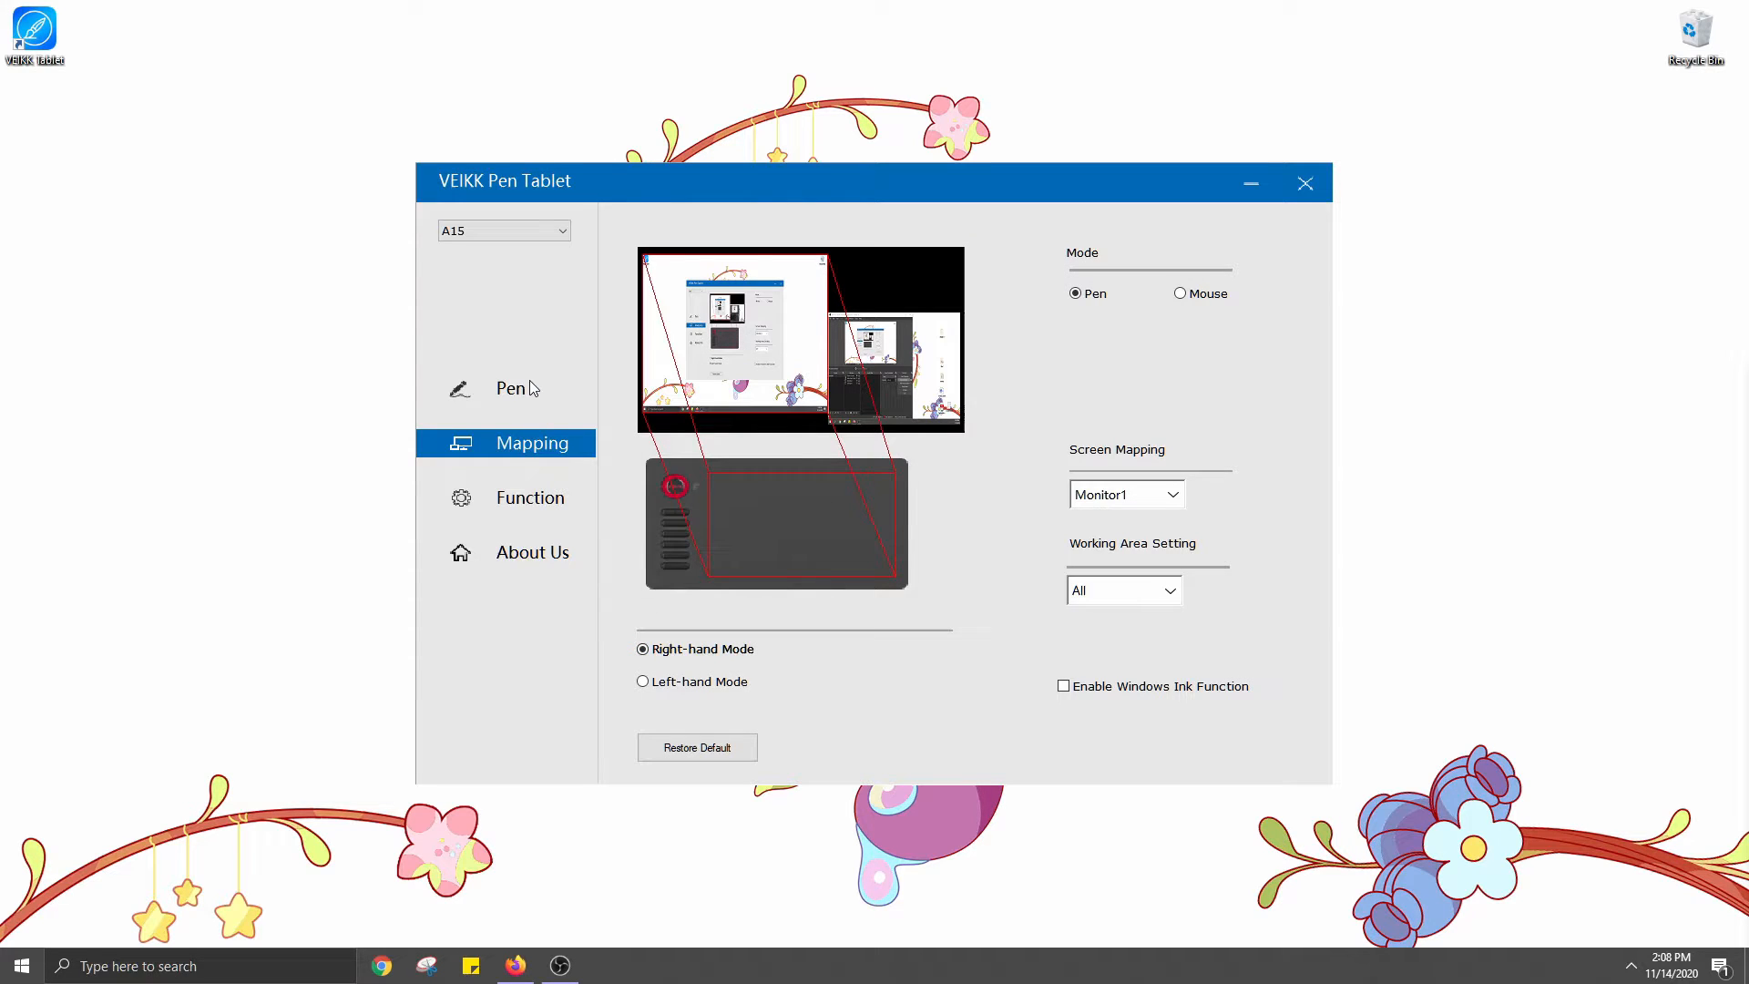
pyautogui.click(510, 386)
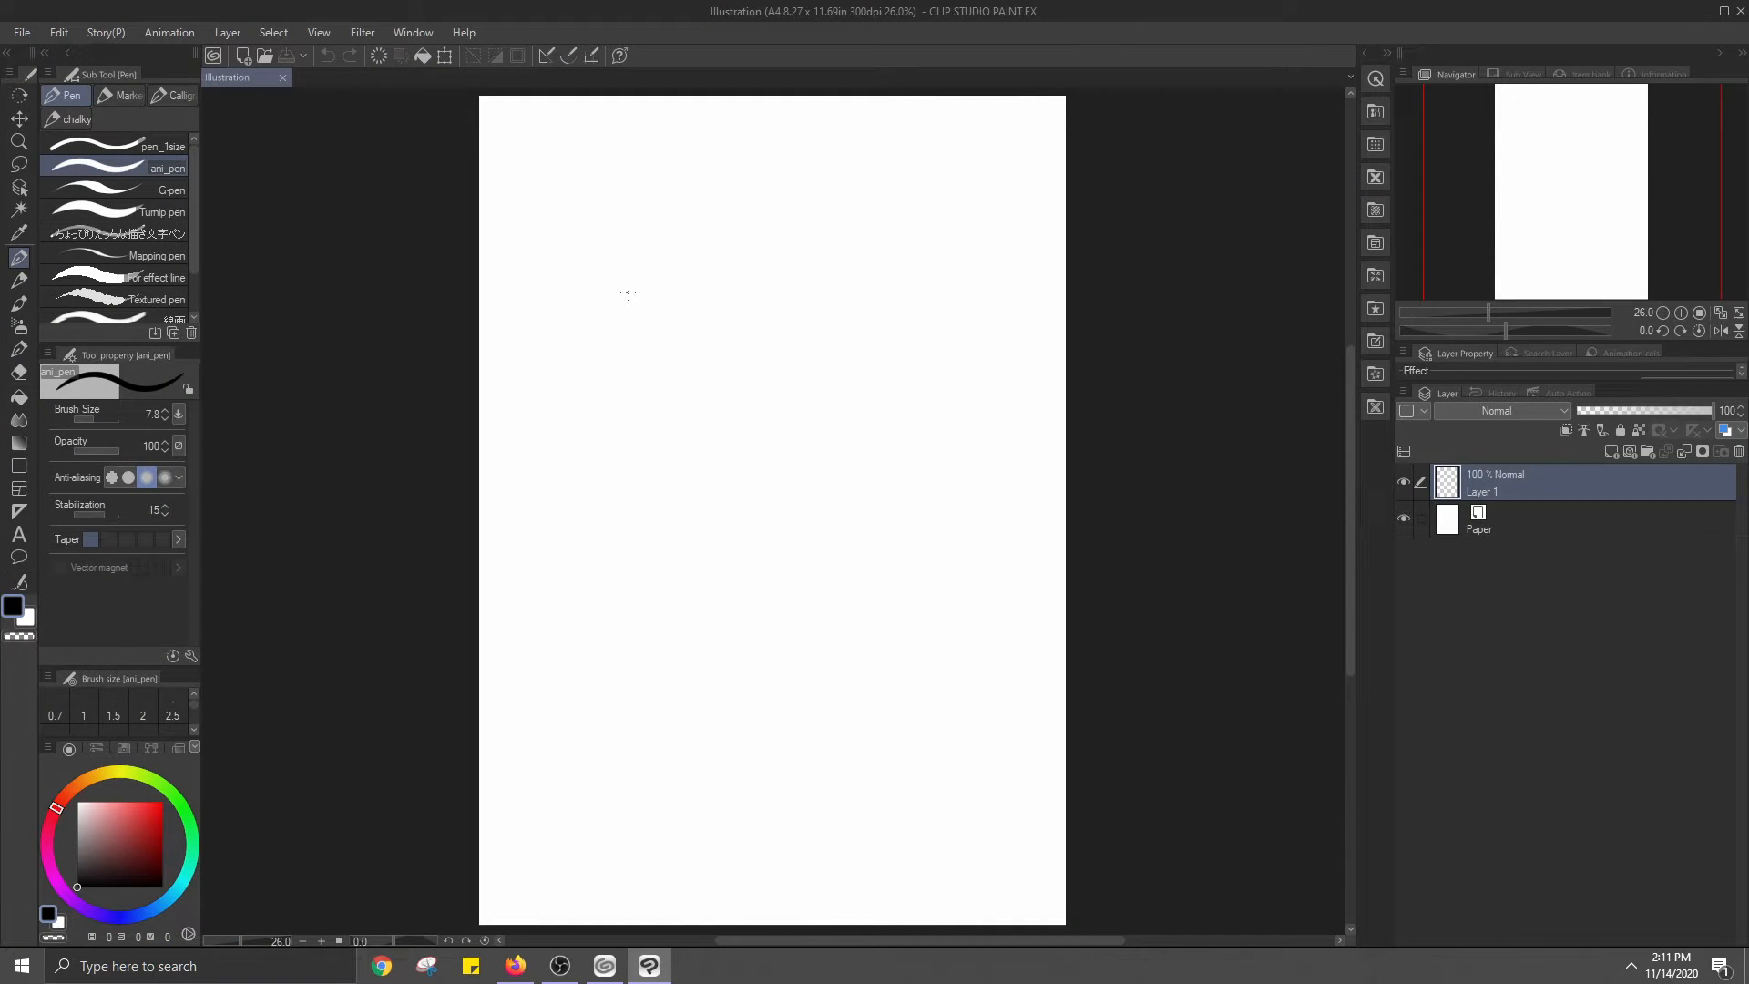
# Draw a test pen stroke on the blank Clip Studio Paint canvas
pyautogui.moveTo(579, 311); pyautogui.dragTo(658, 513)
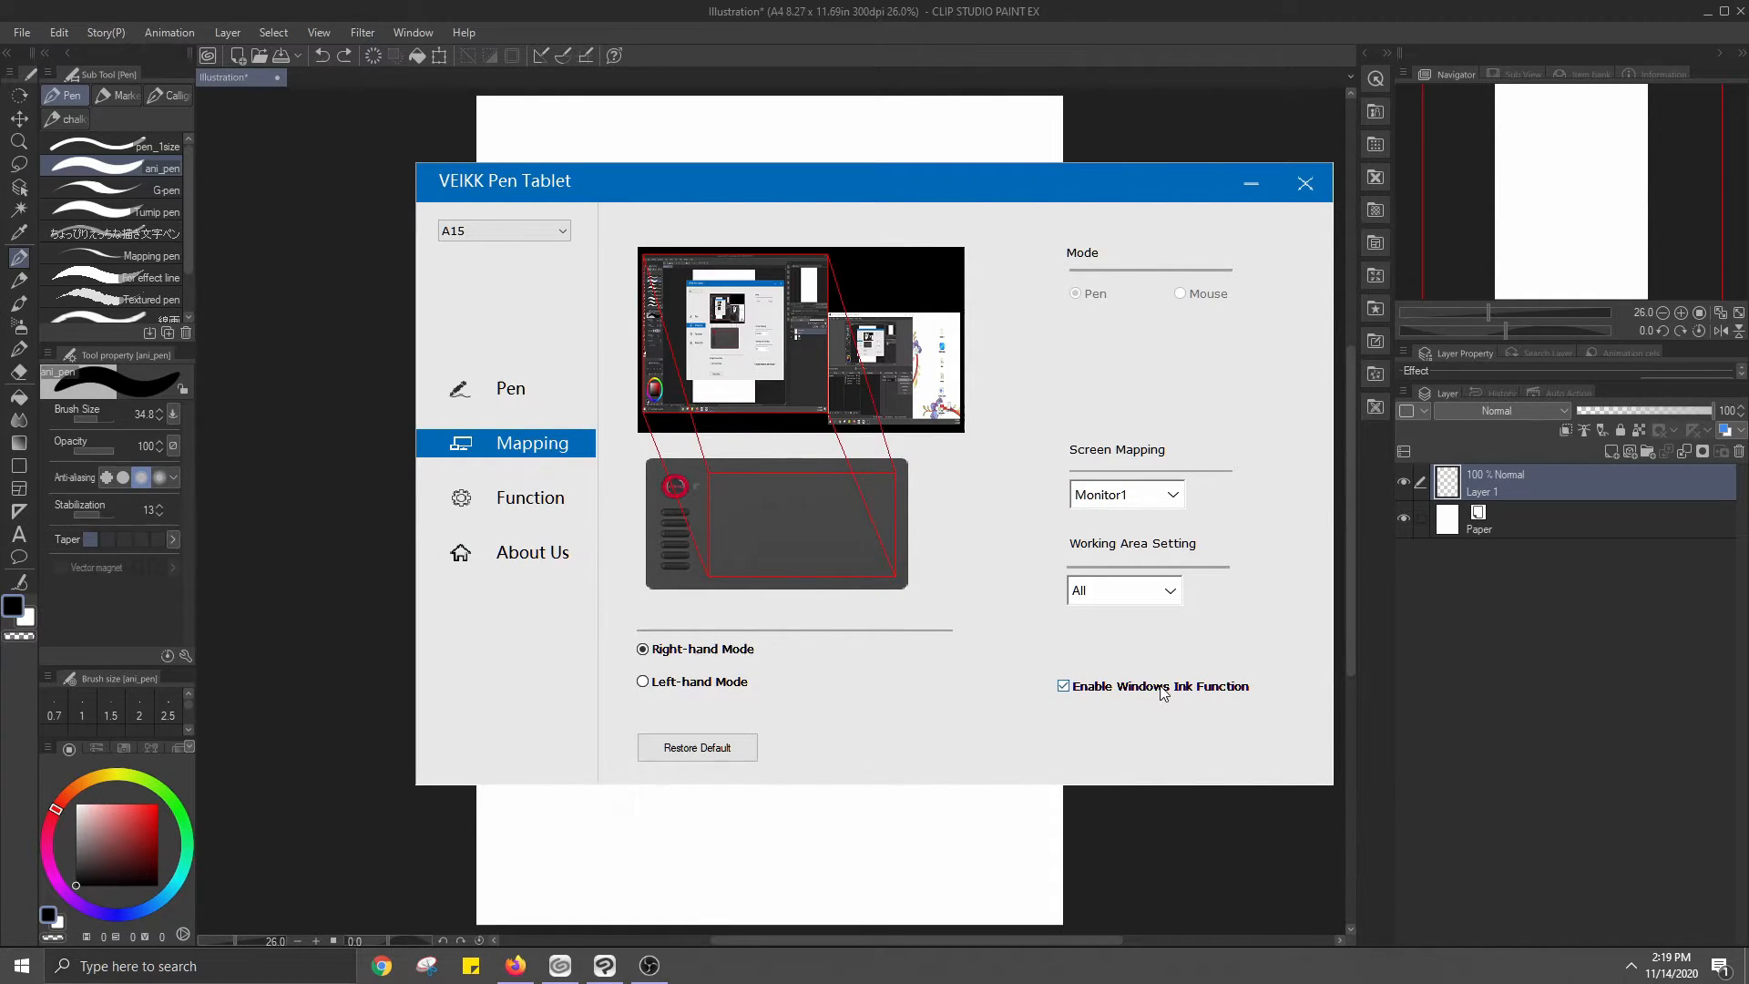
# Enable Windows Ink Function in the driver and turn on Show cursor in Pen & Windows Ink settings
pyautogui.click(1060, 687)
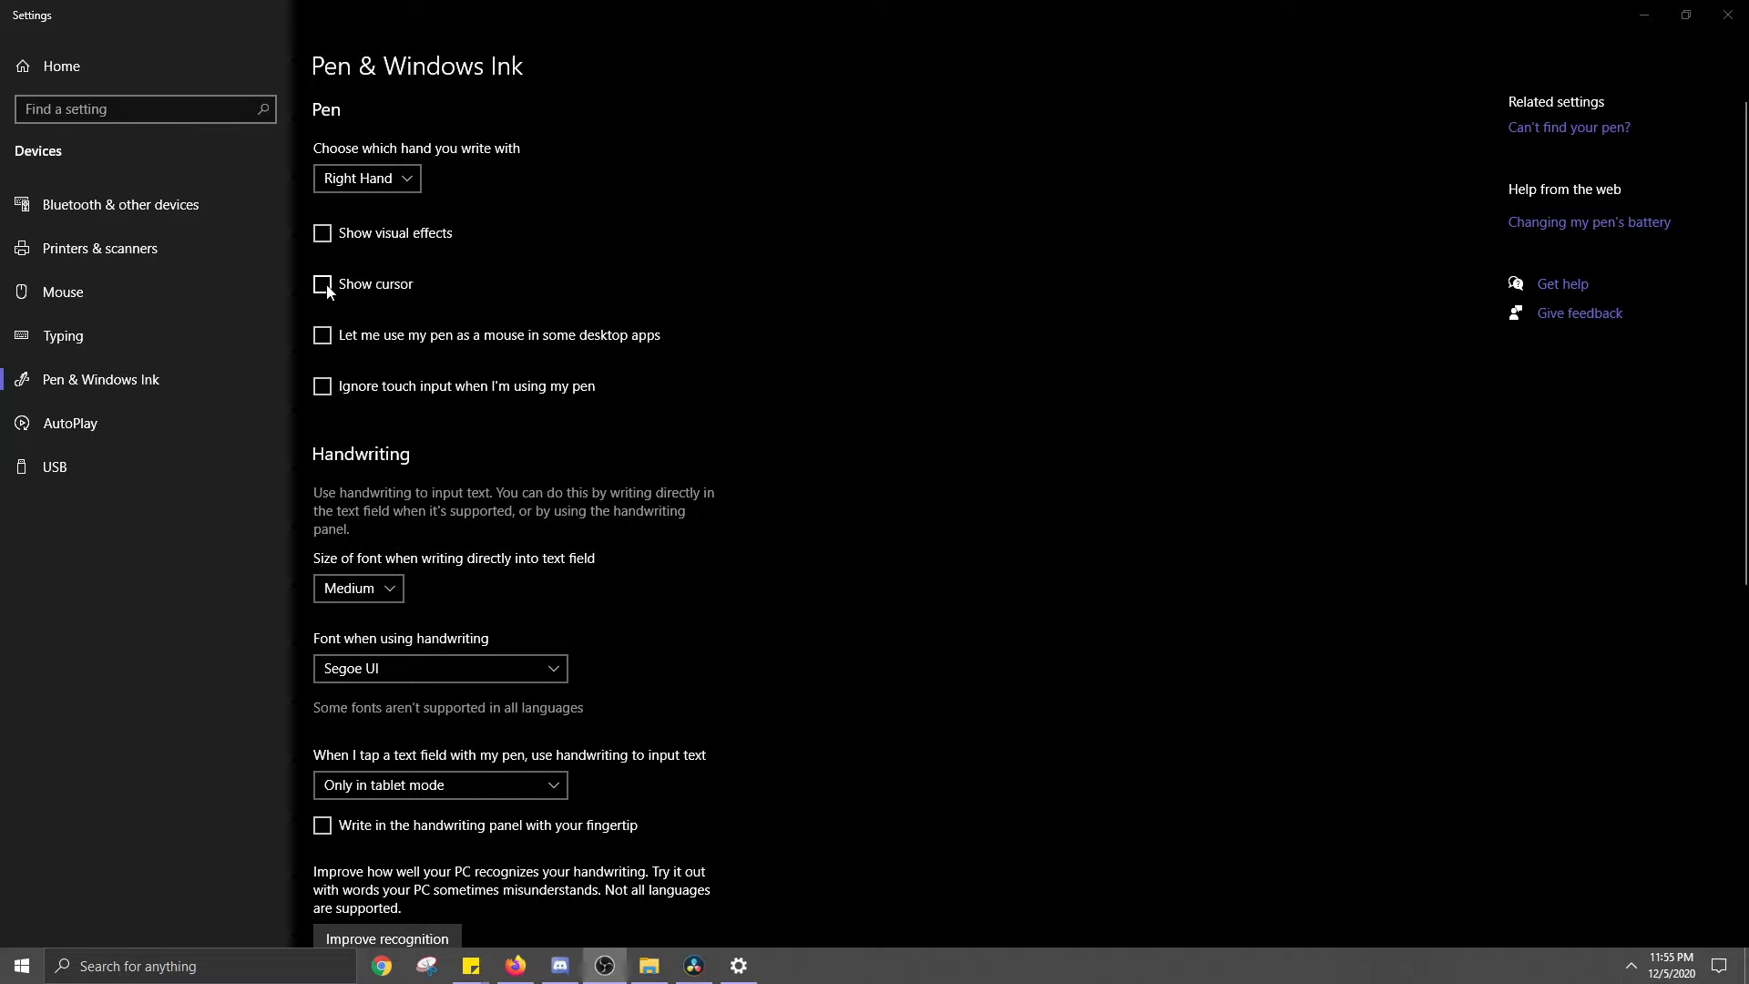
pyautogui.click(323, 284)
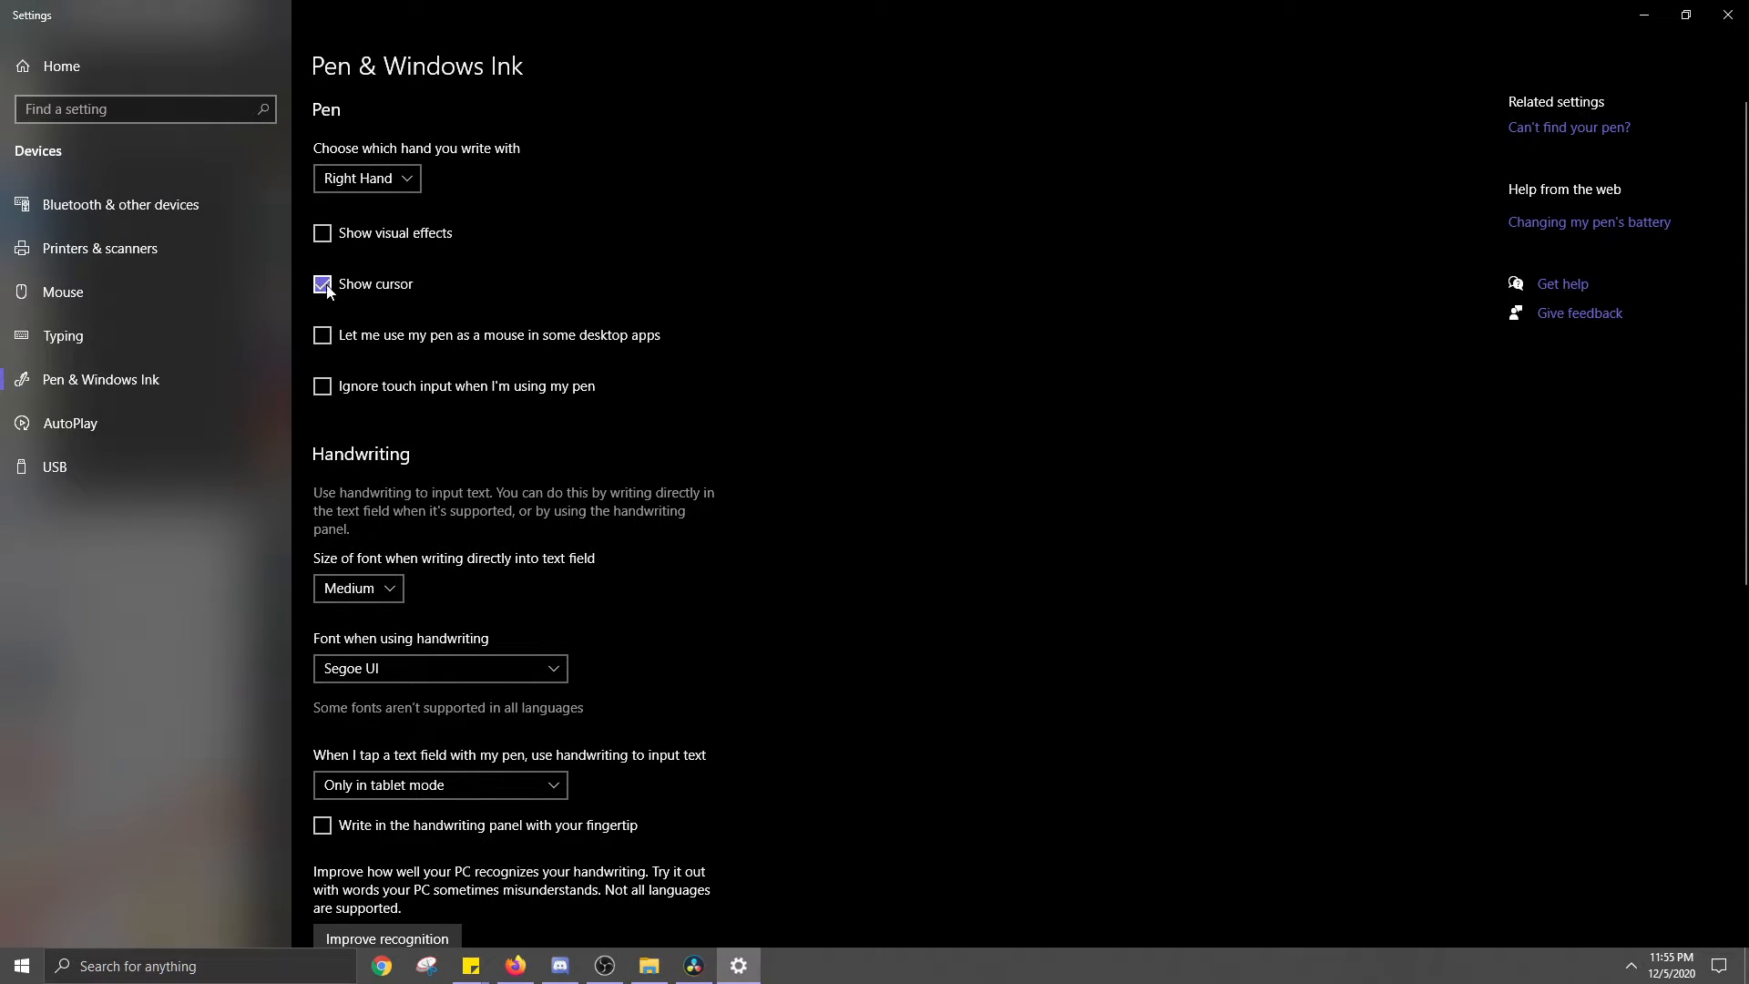